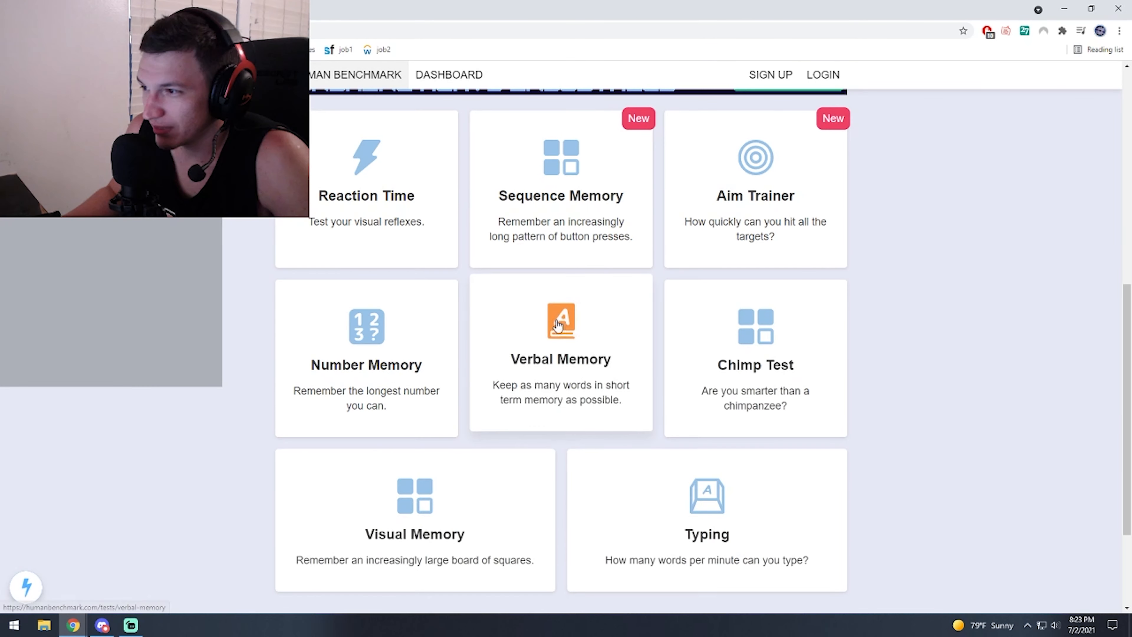
mouse_move(366, 320)
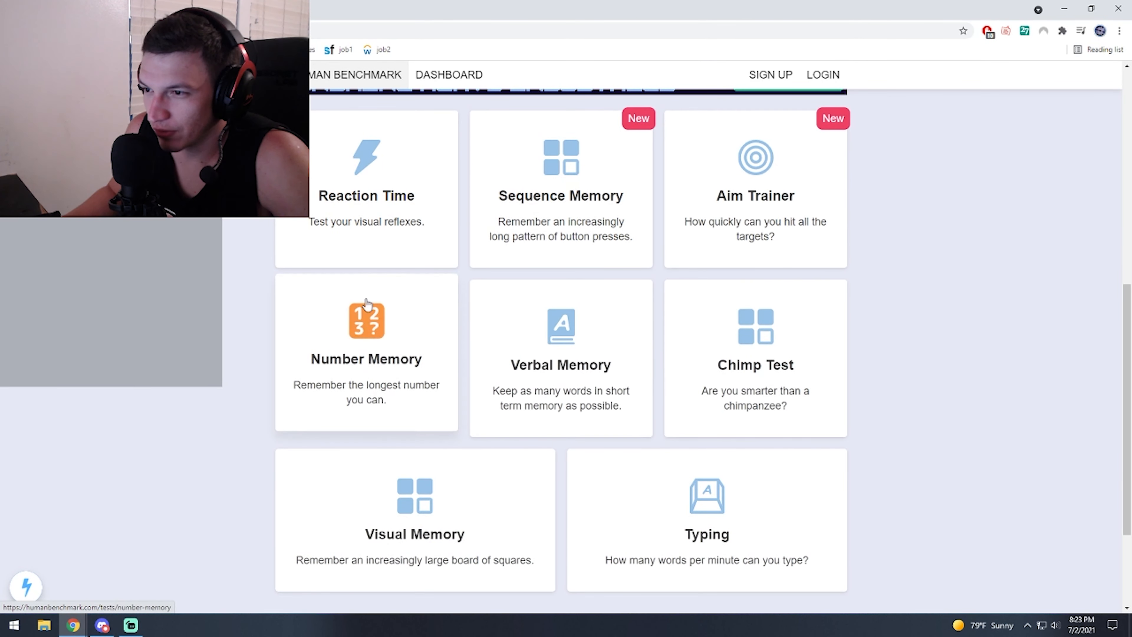
mouse_move(335, 351)
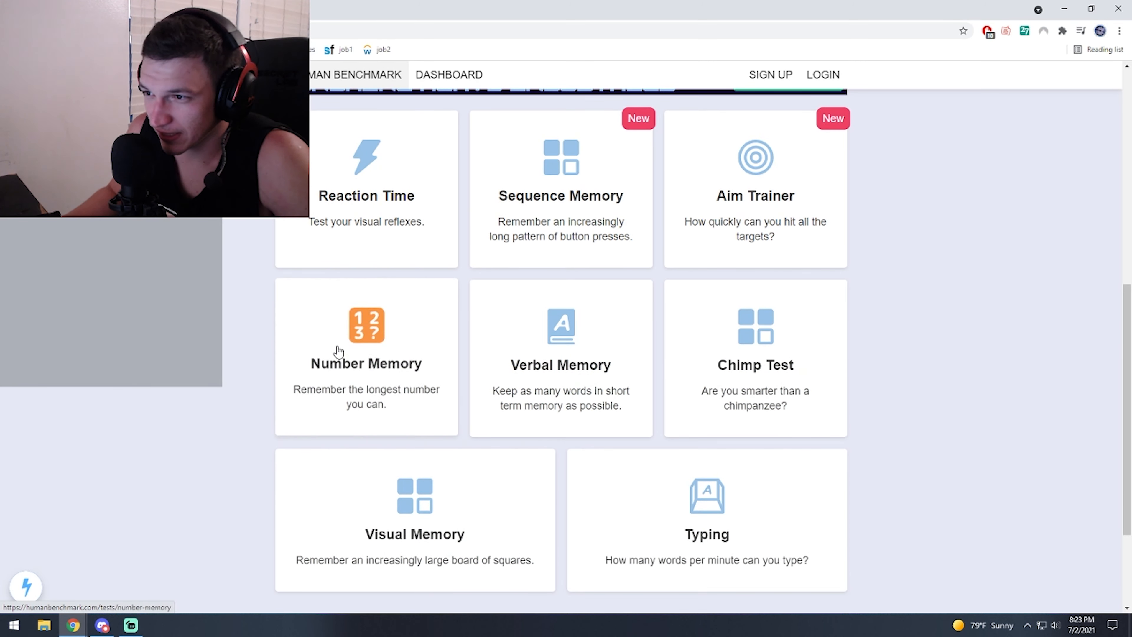
mouse_move(523, 282)
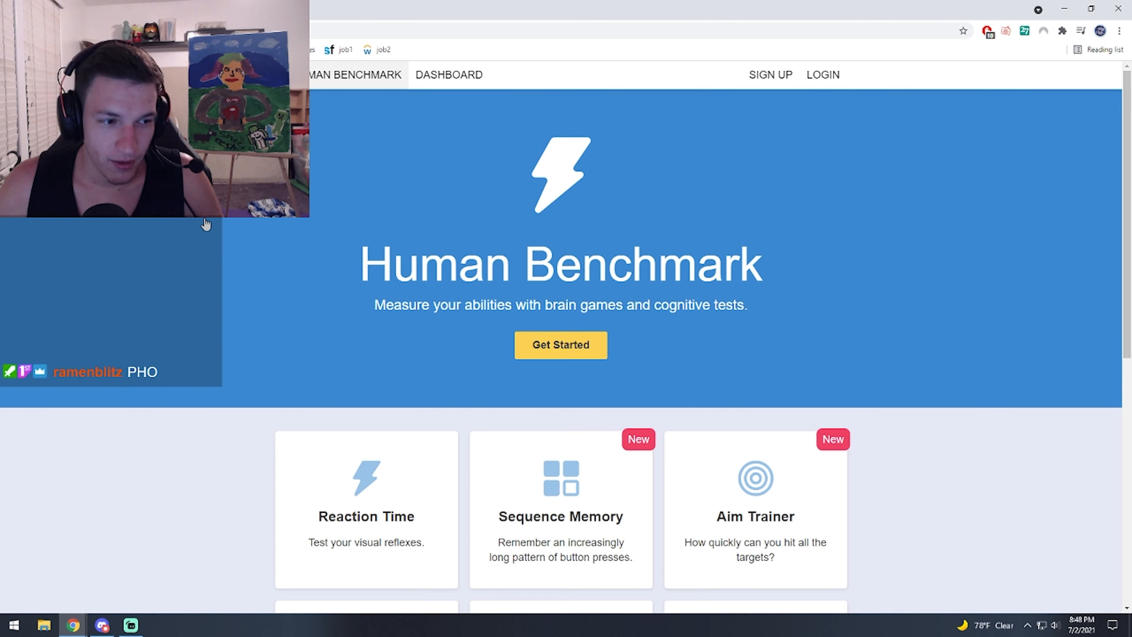
Step: List REACTION TIME -, SEQUENCE MEMORY -, AIM TRAINER -, NUMBER MEMORY -, VERBAL MEMORY -, CHIMP TEST - on separate lines
scroll("down", 3)
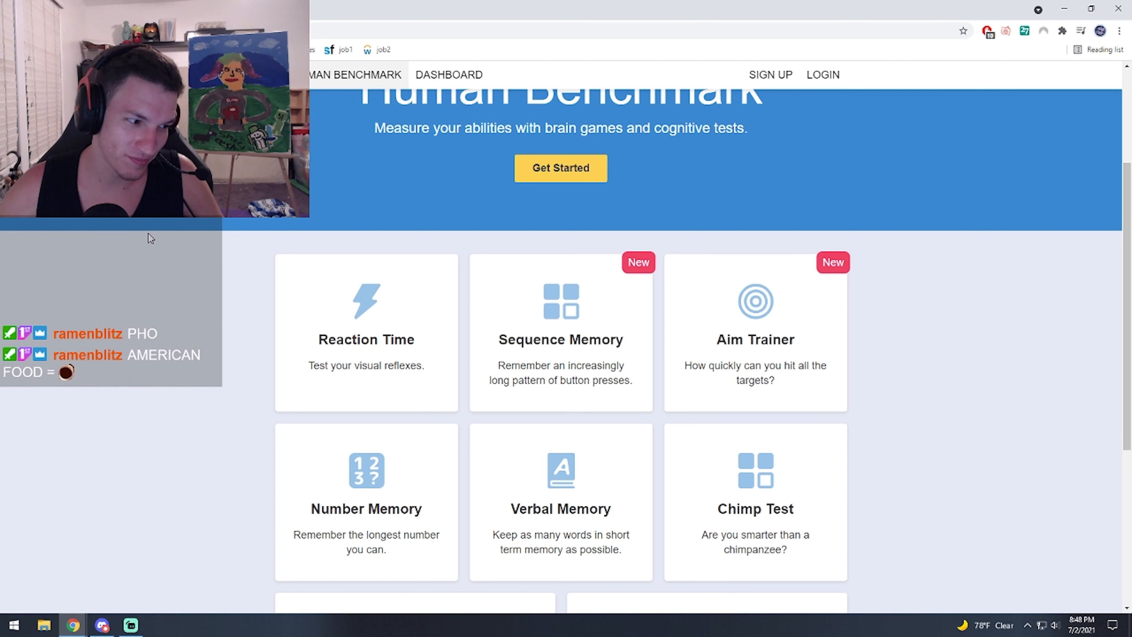
type("REACTION")
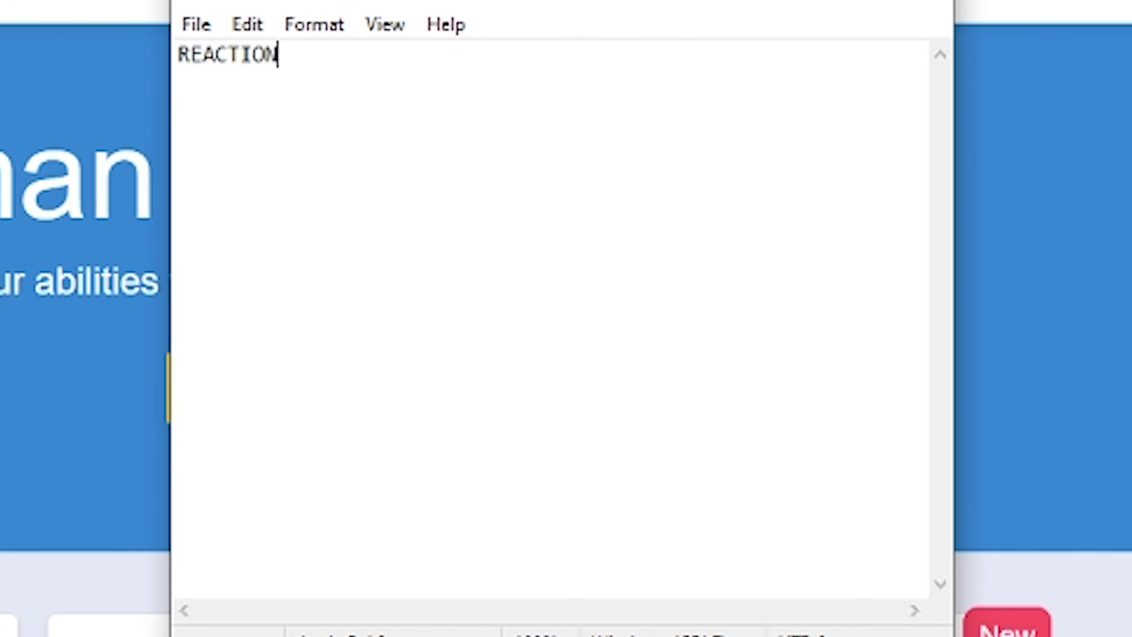
type("TIME -")
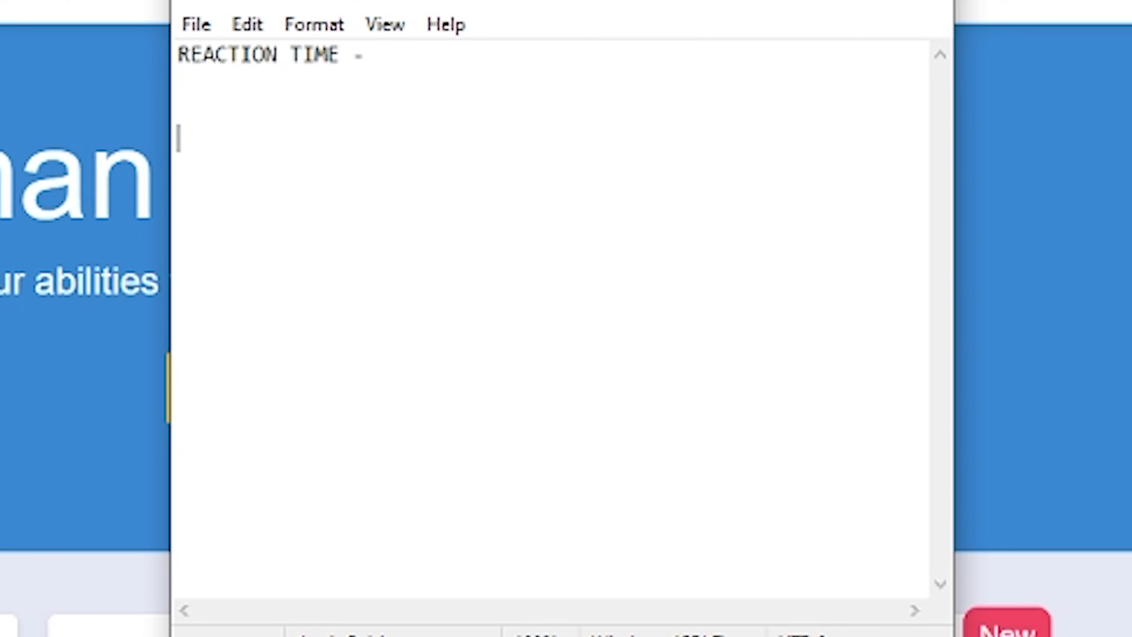
type("SEQU")
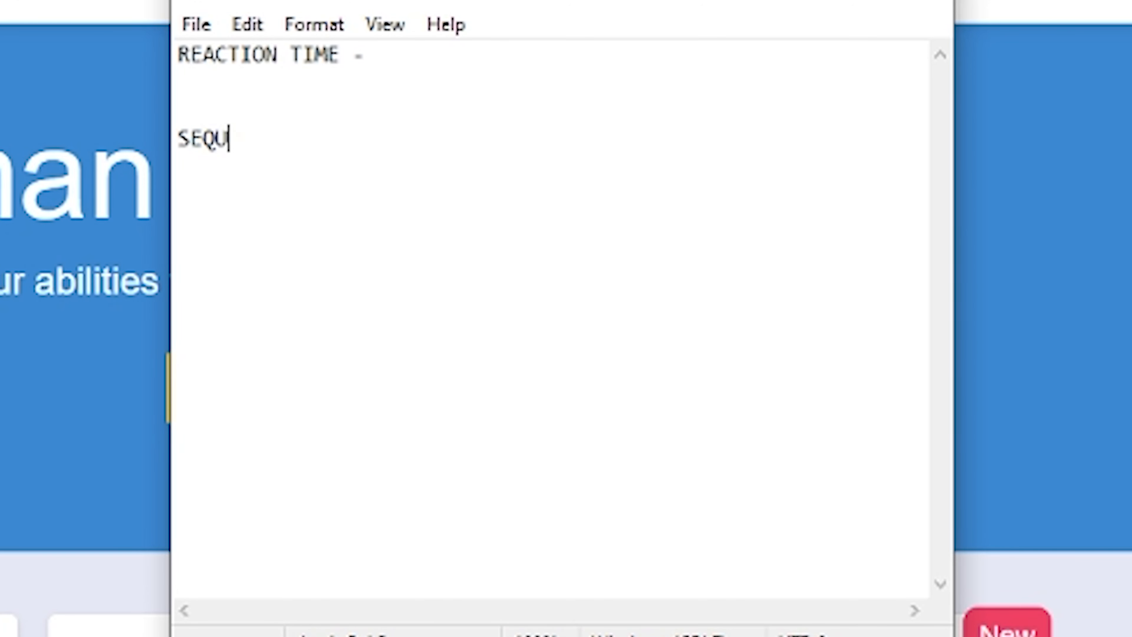
type("ENCE MEMORY -")
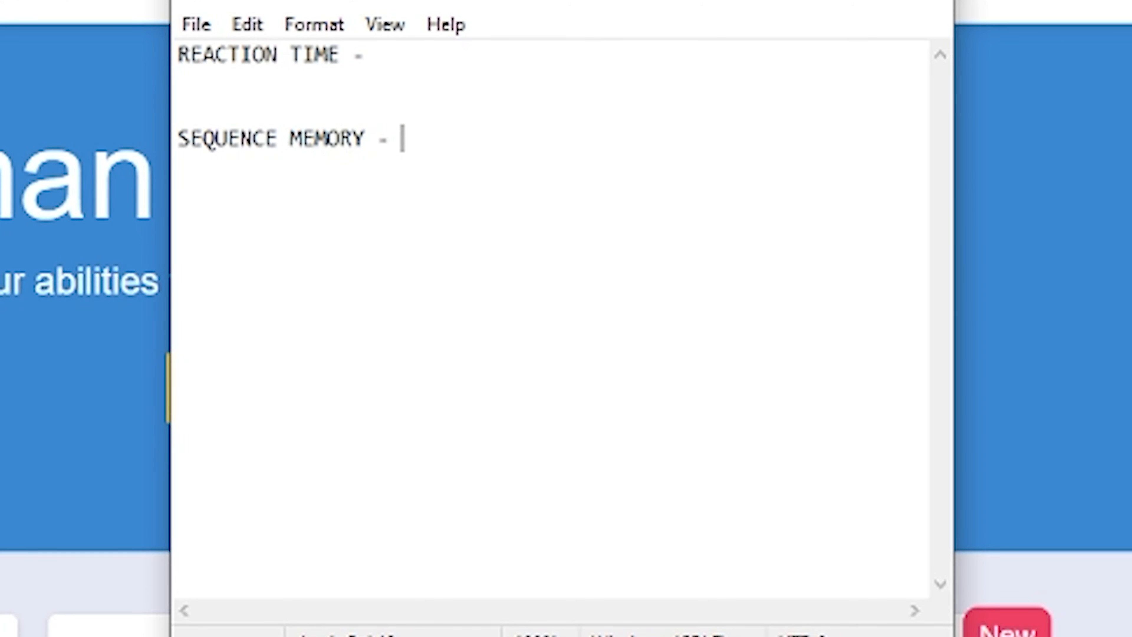
type("AIM TRA")
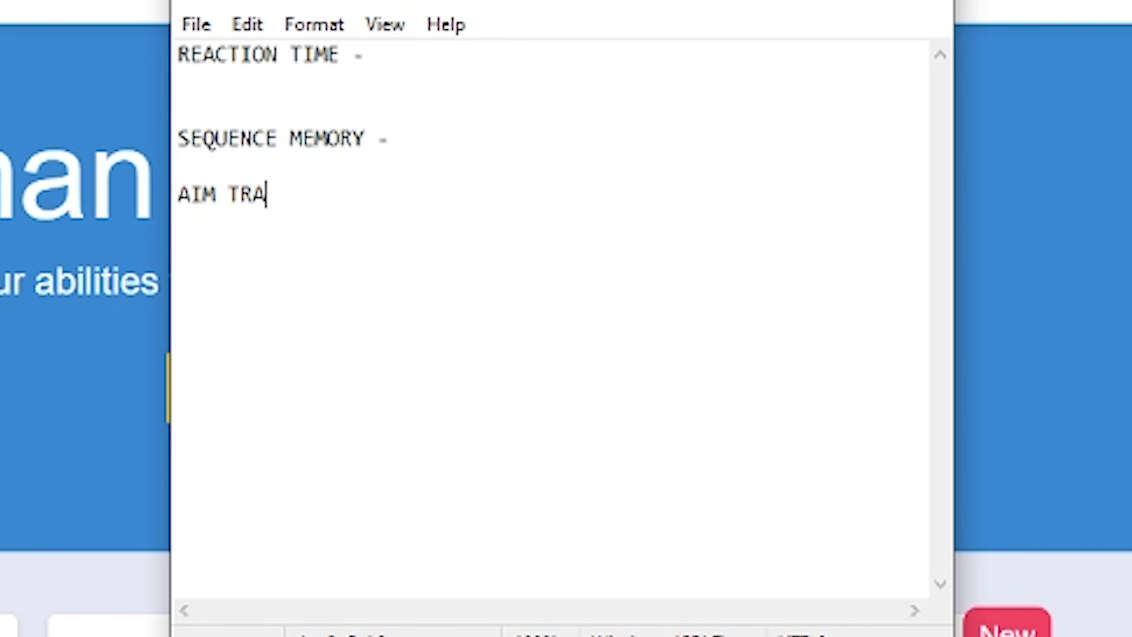
type("INER -")
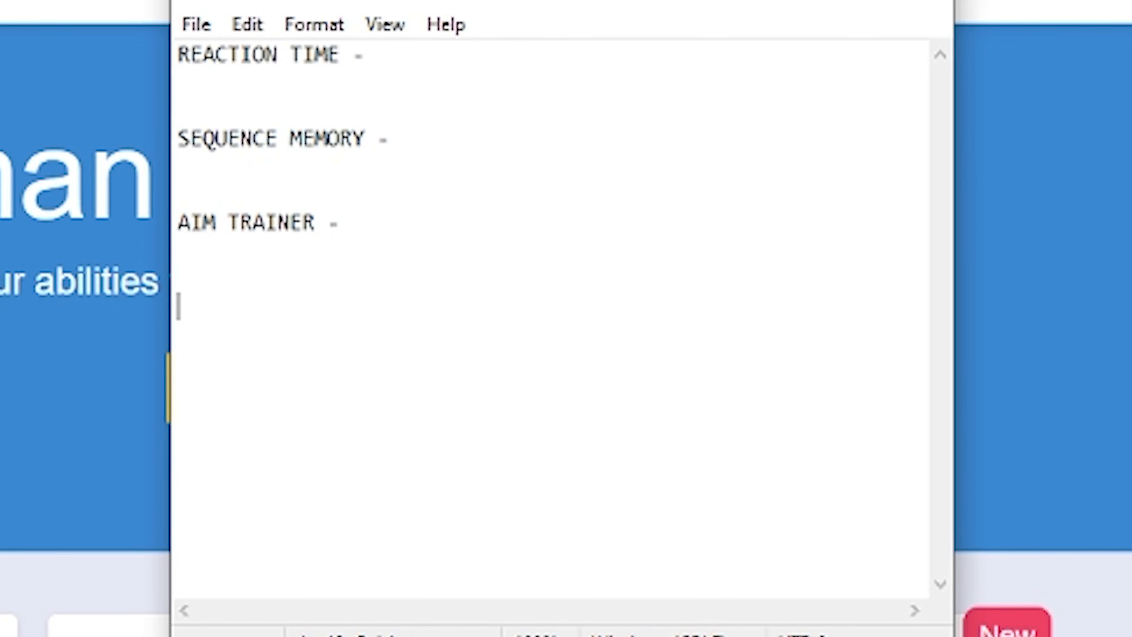
type("NUMBER MEMORYY")
type("CHIMP T")
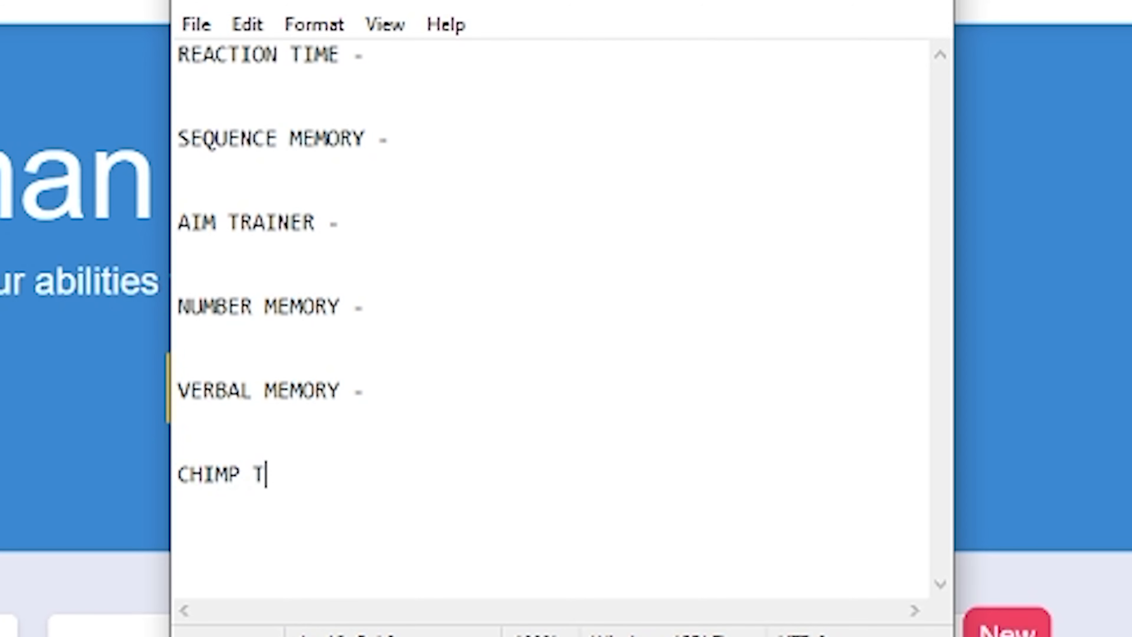
type("EST -")
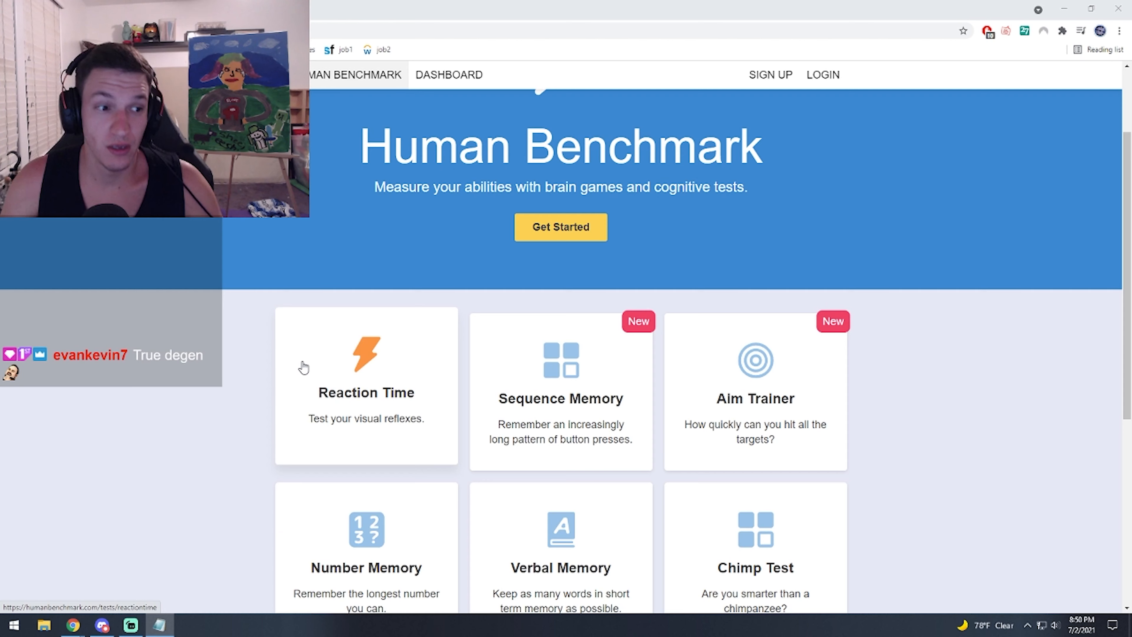
mouse_move(329, 395)
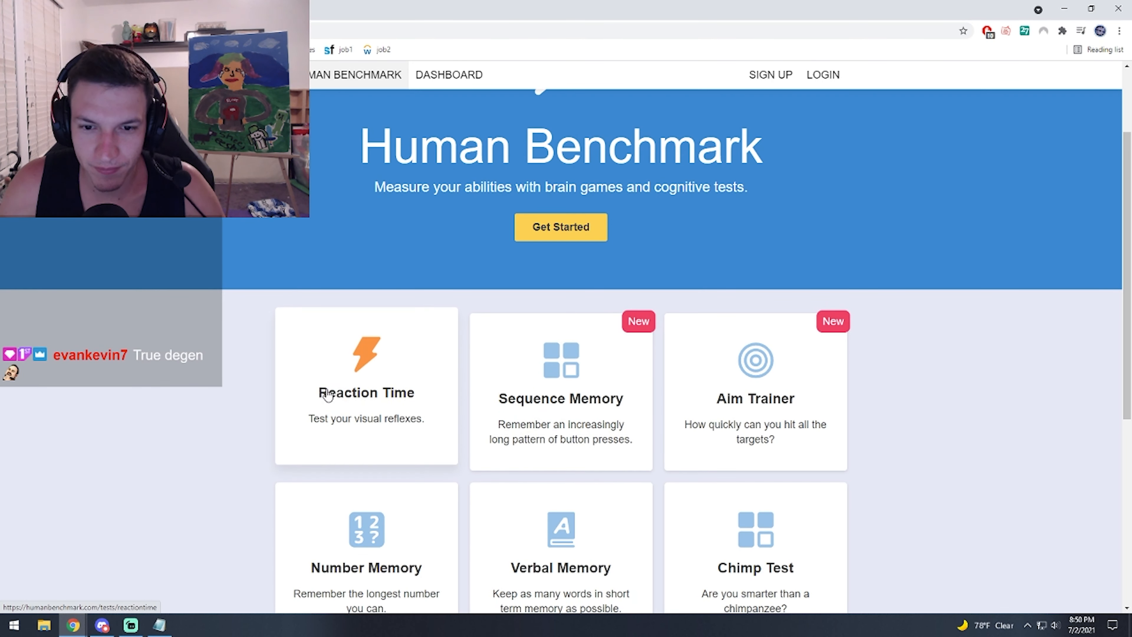
Step: Run the Reaction Time test's five tries averaging 186 ms and clear the calculator from the results
left_click(366, 386)
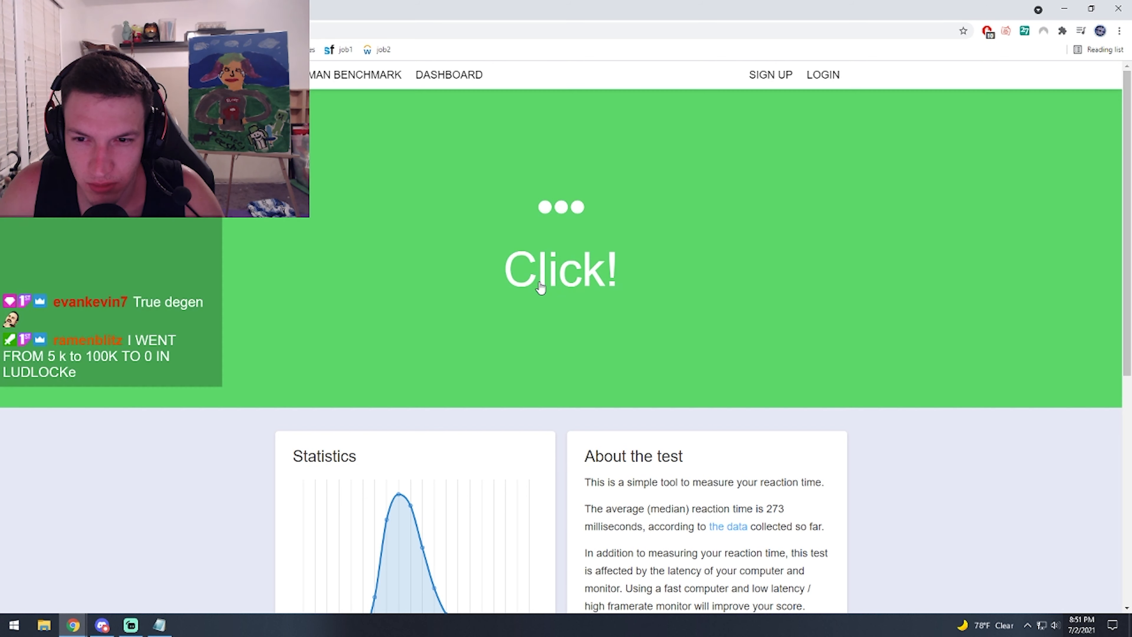
left_click(560, 269)
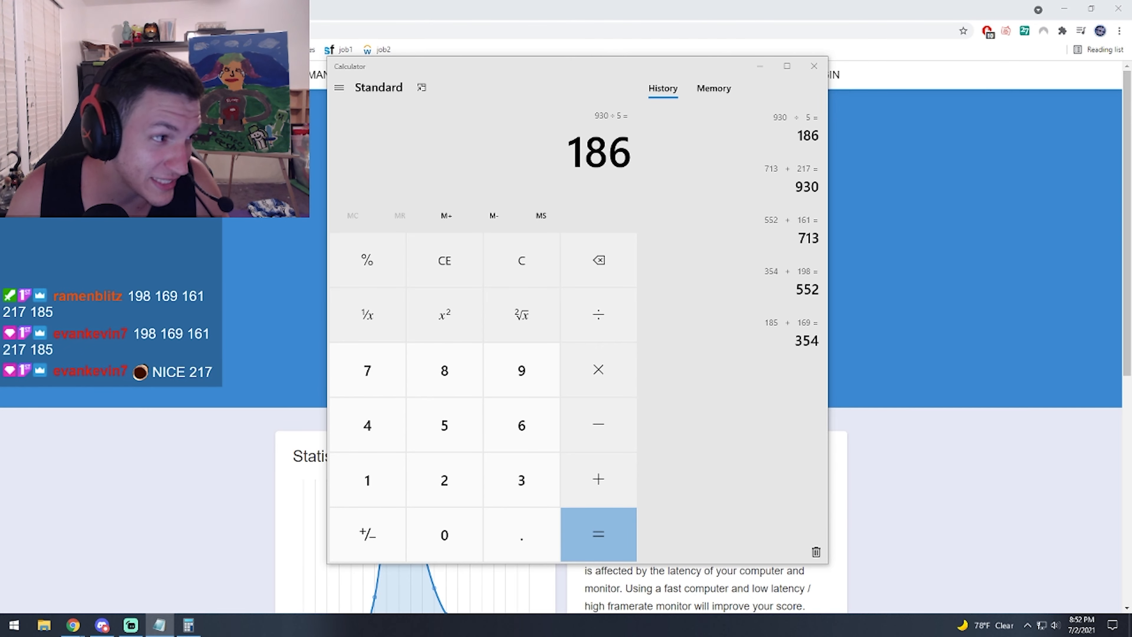
left_click_drag(350, 65, 726, 123)
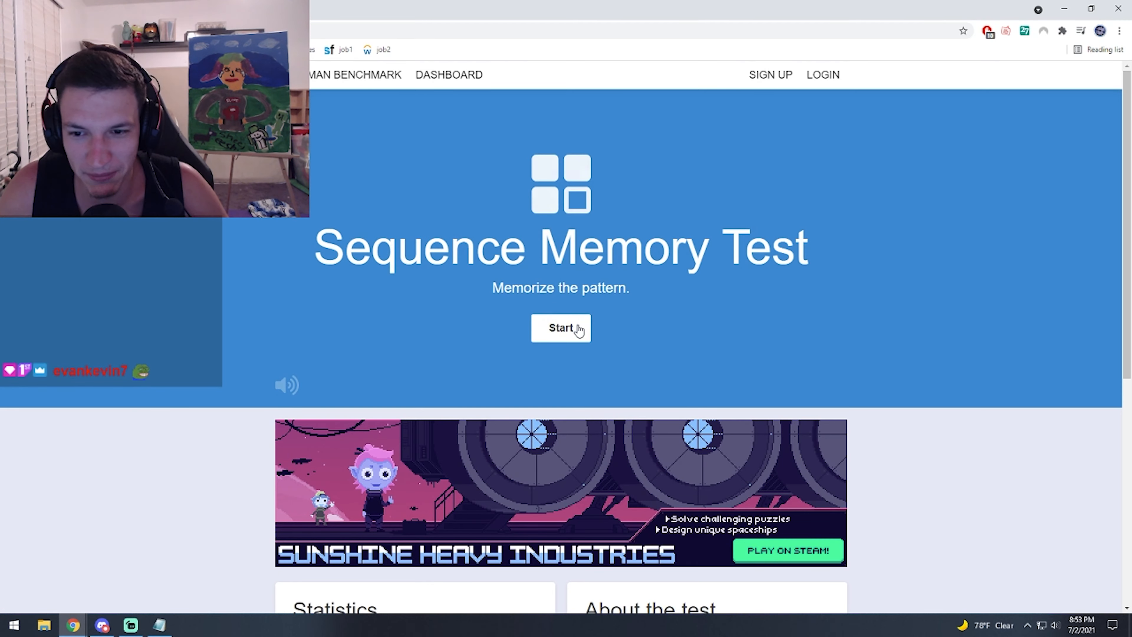
Step: Start Sequence Memory and repeat the patterns until failing at Level 11
left_click(561, 327)
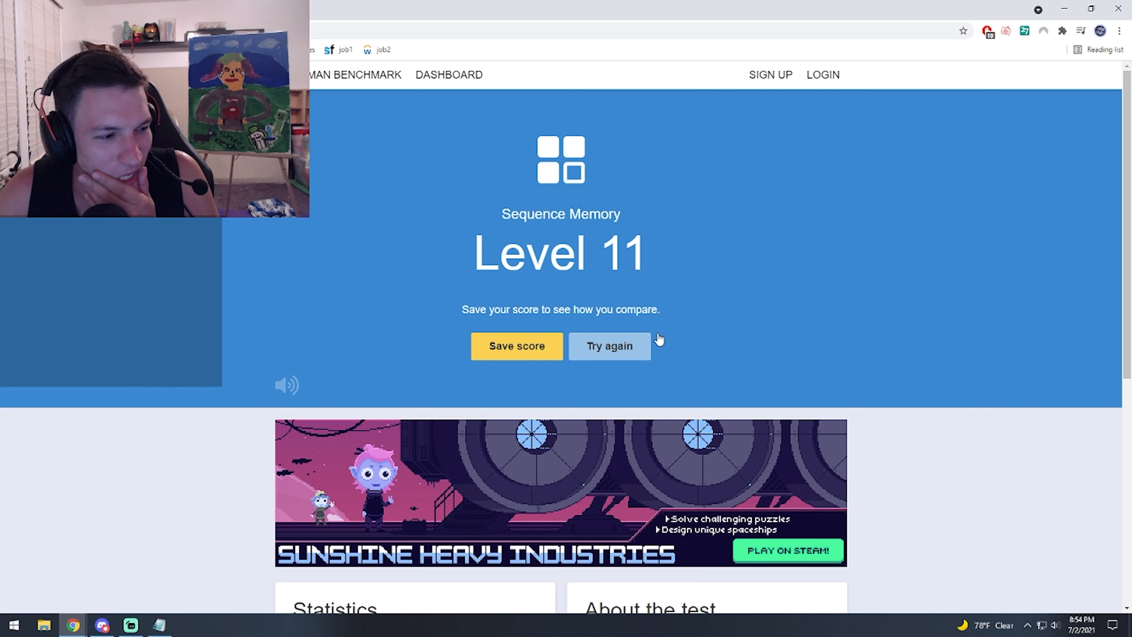
mouse_move(450, 282)
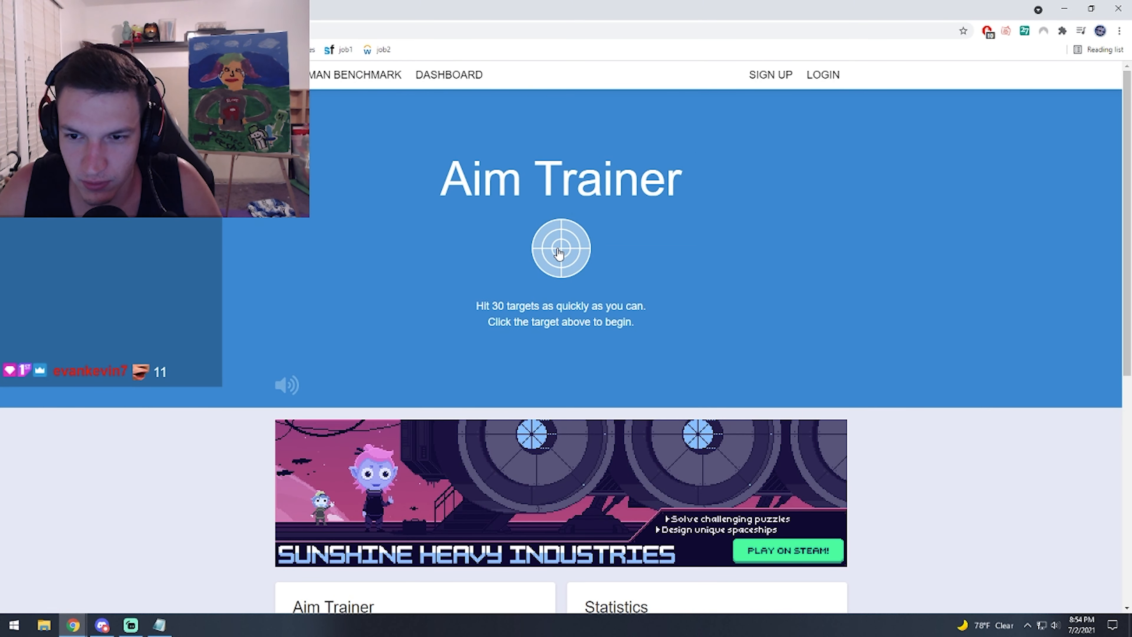
Step: Hit the Aim Trainer targets one after another until the remaining count runs down
left_click(560, 248)
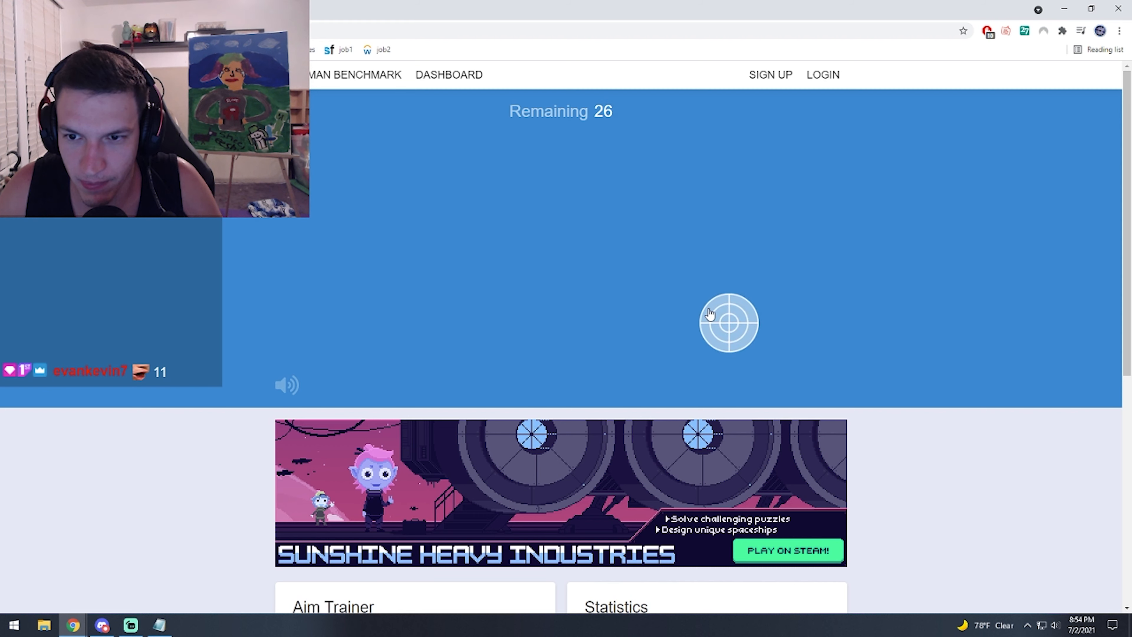
left_click(729, 322)
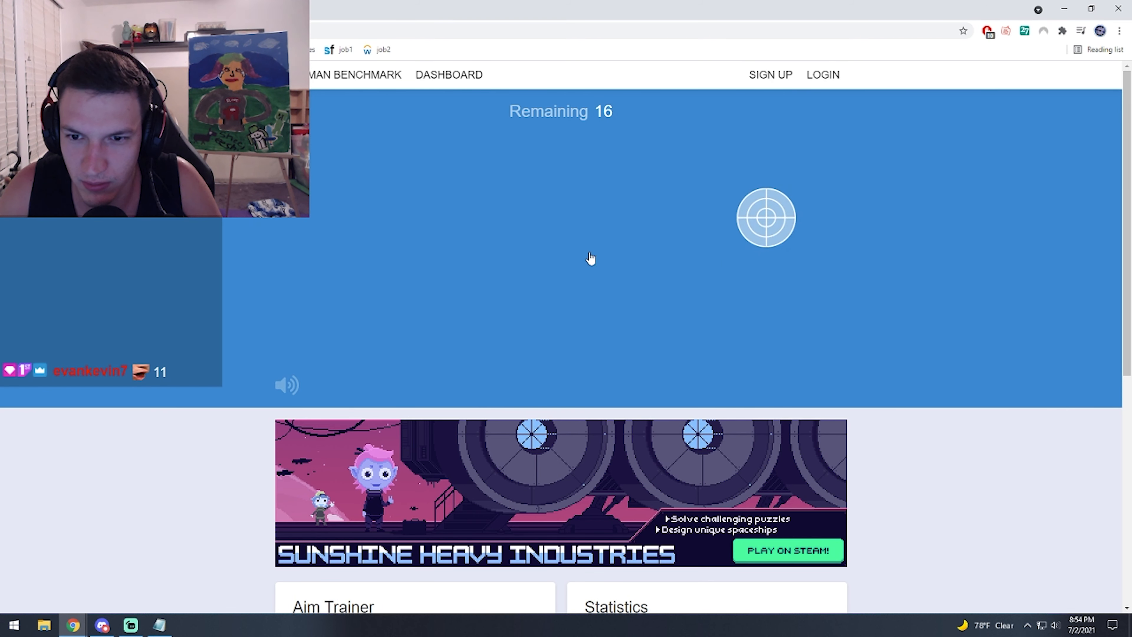
left_click(765, 218)
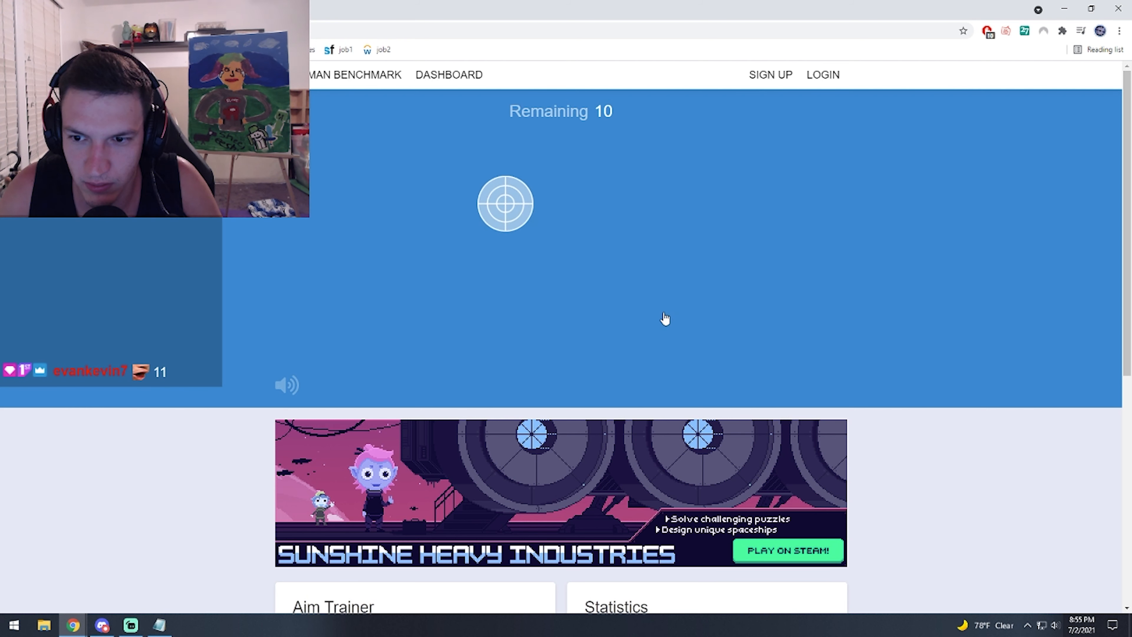
left_click(505, 204)
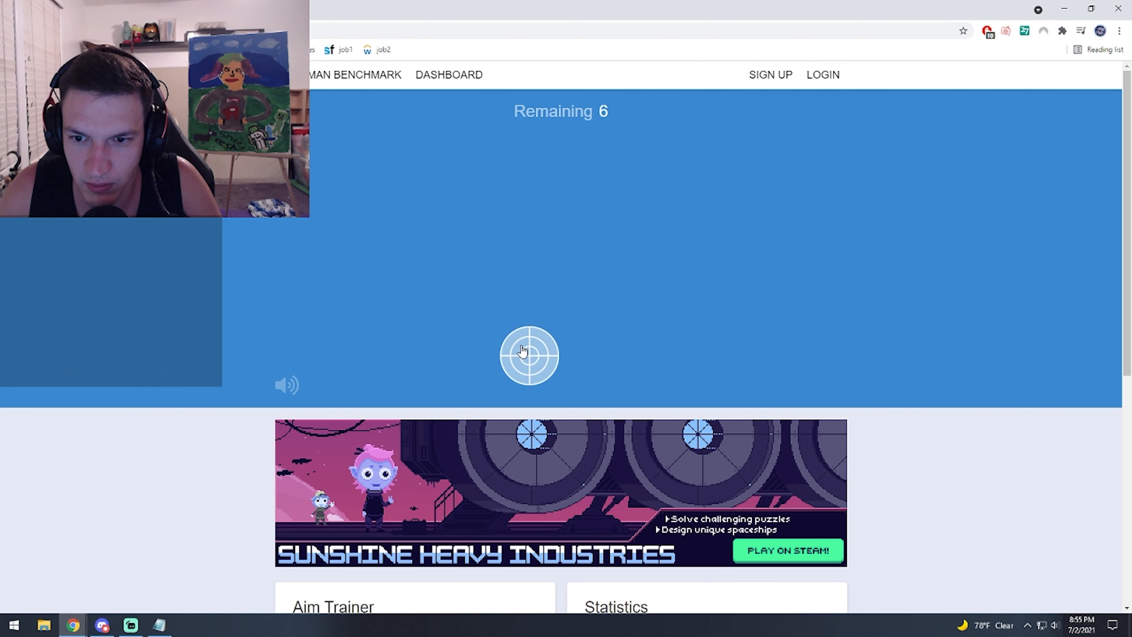
left_click(529, 356)
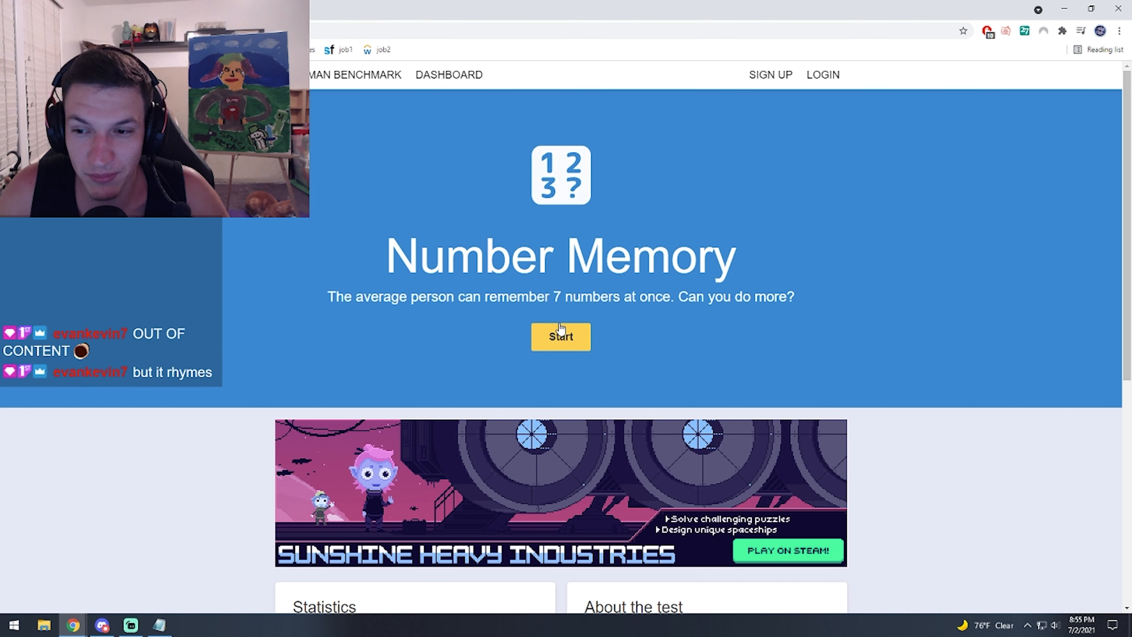
Step: Start Number Memory and enter remembered numbers such as 736207, reaching a ten-digit number
left_click(560, 337)
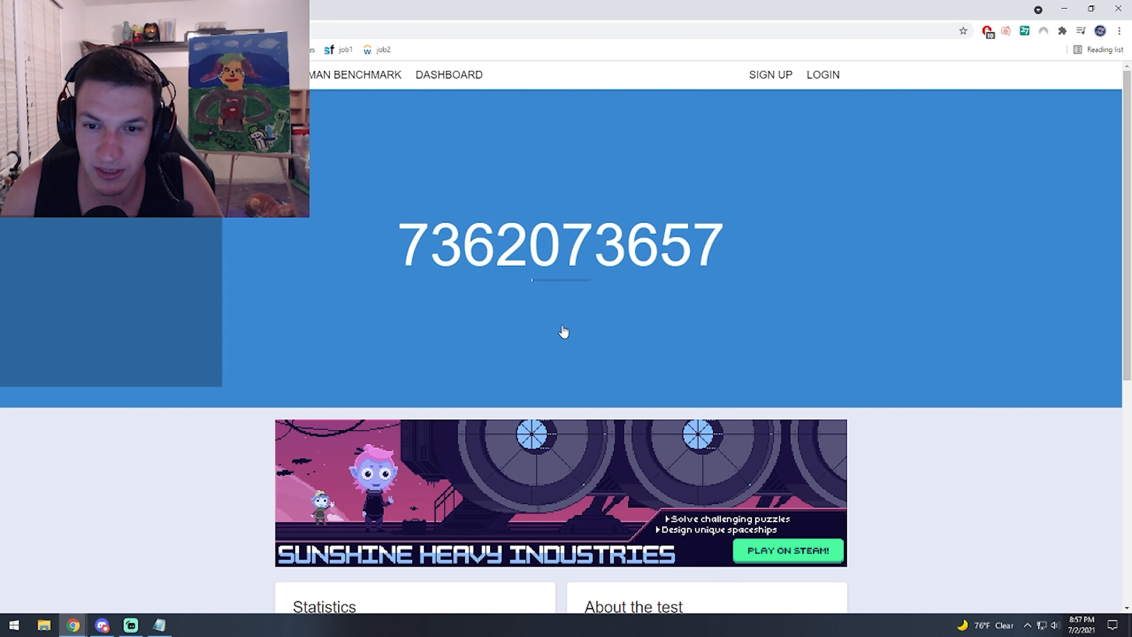
type("736207")
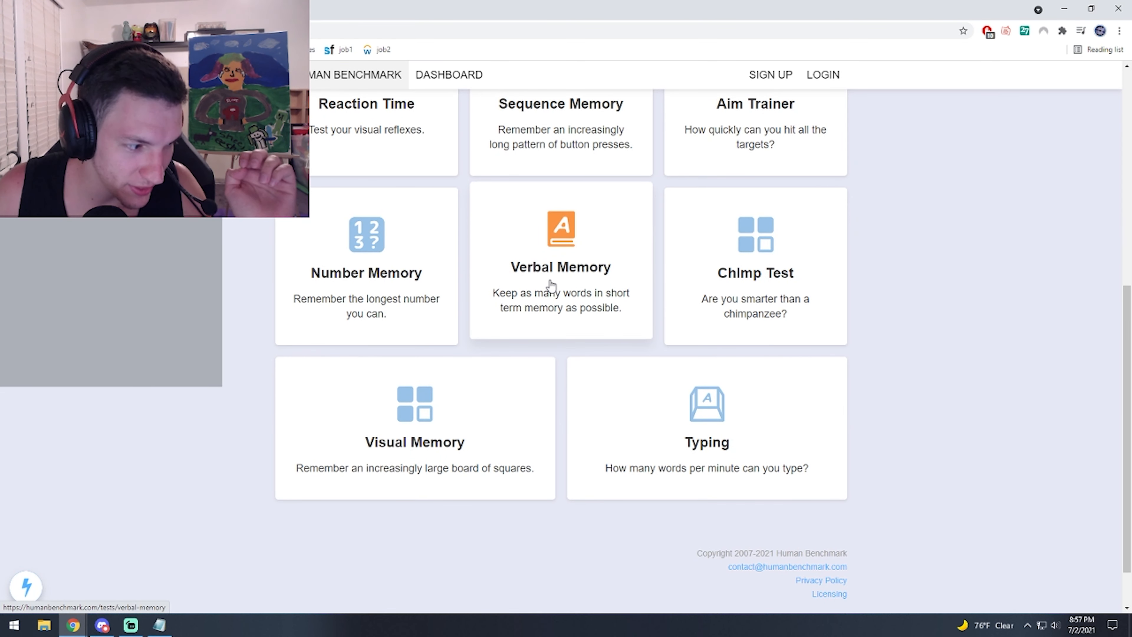
Step: Answer SEEN or NEW for each Verbal Memory word, ending on pseudopodium with 48 words, then leave the results
left_click(560, 264)
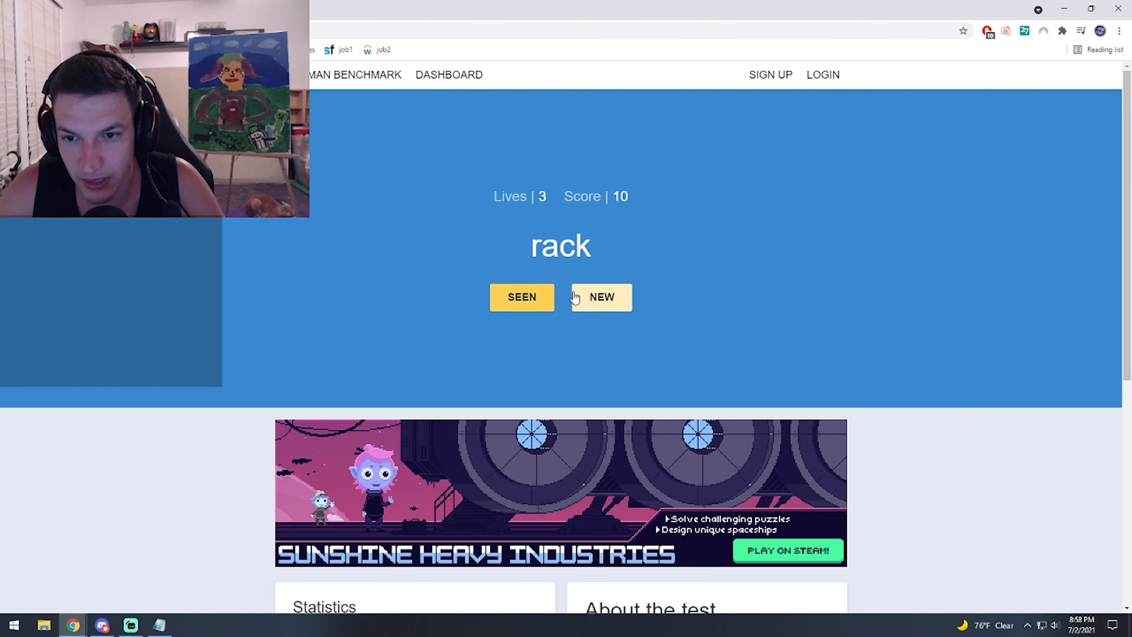
left_click(601, 297)
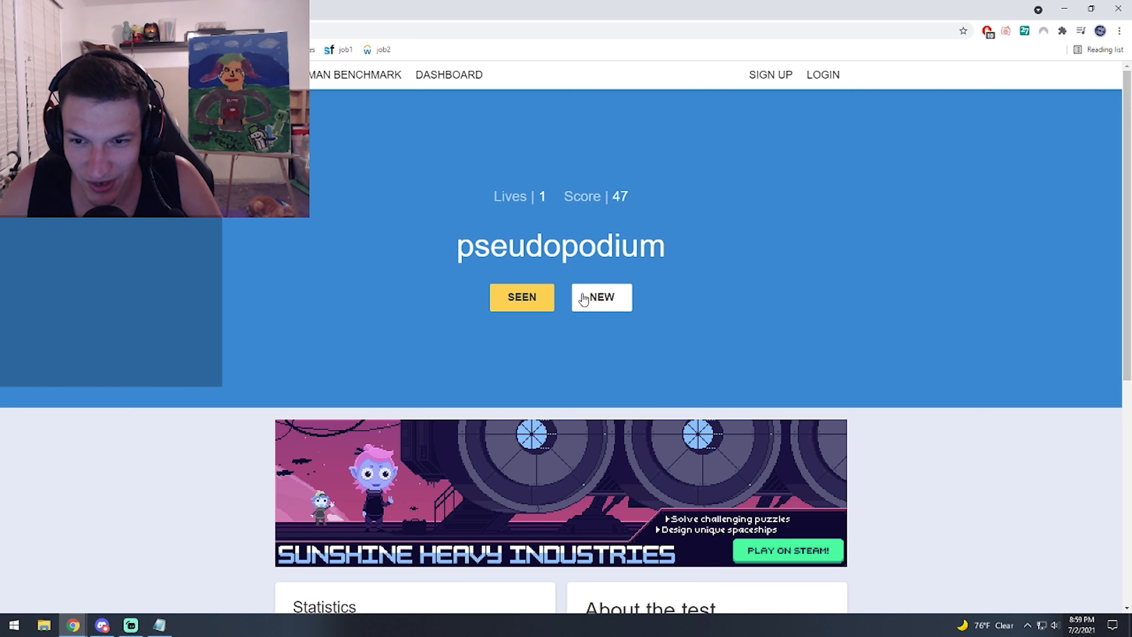
left_click(600, 297)
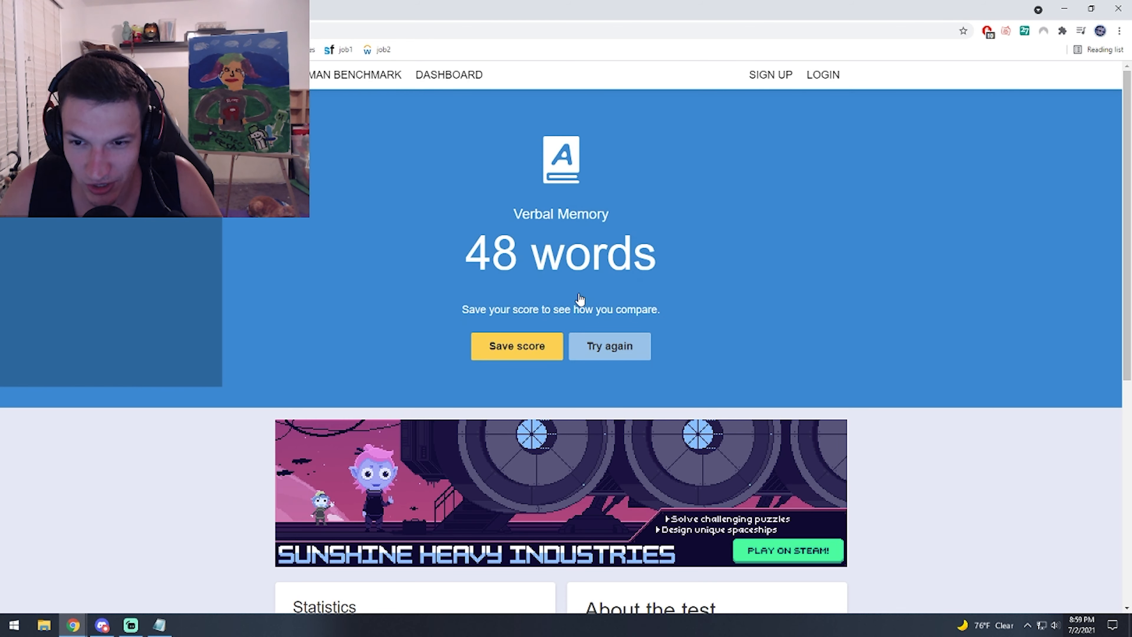
scroll("down", 3)
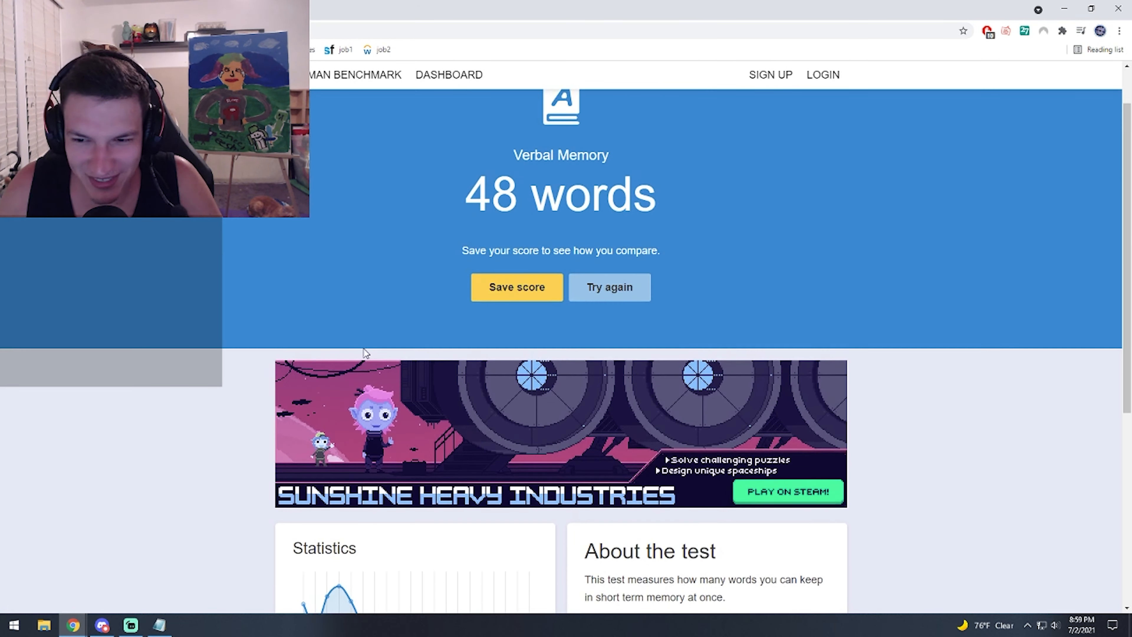
left_click(354, 74)
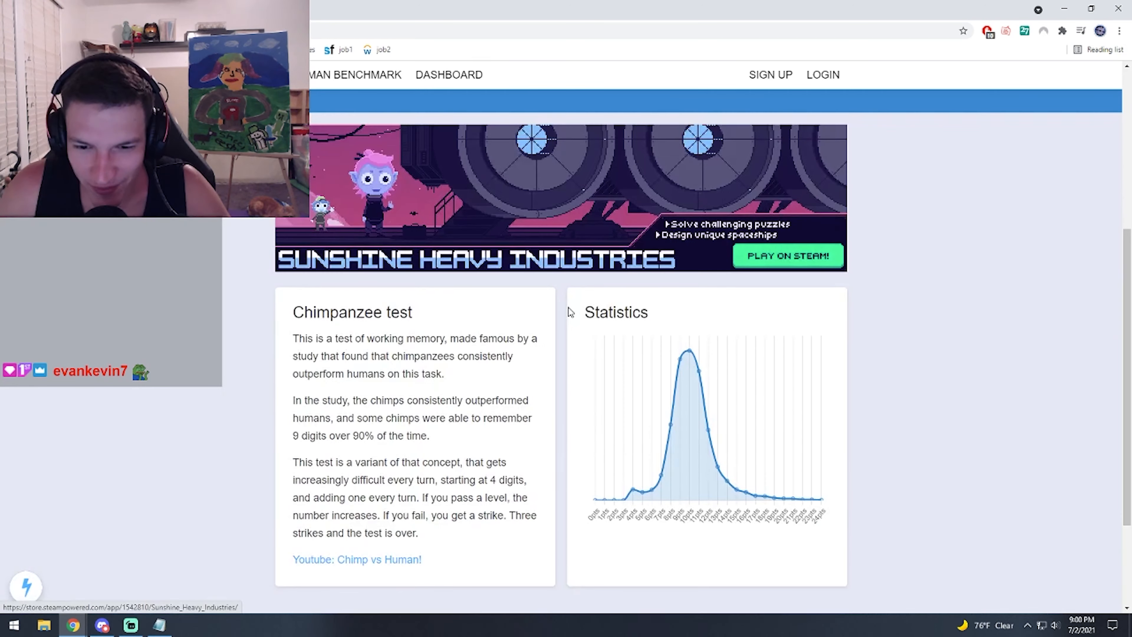
Step: Play the Chimp Test rounds, picking numbered squares in order, for a score of 12
left_click_drag(327, 400, 398, 462)
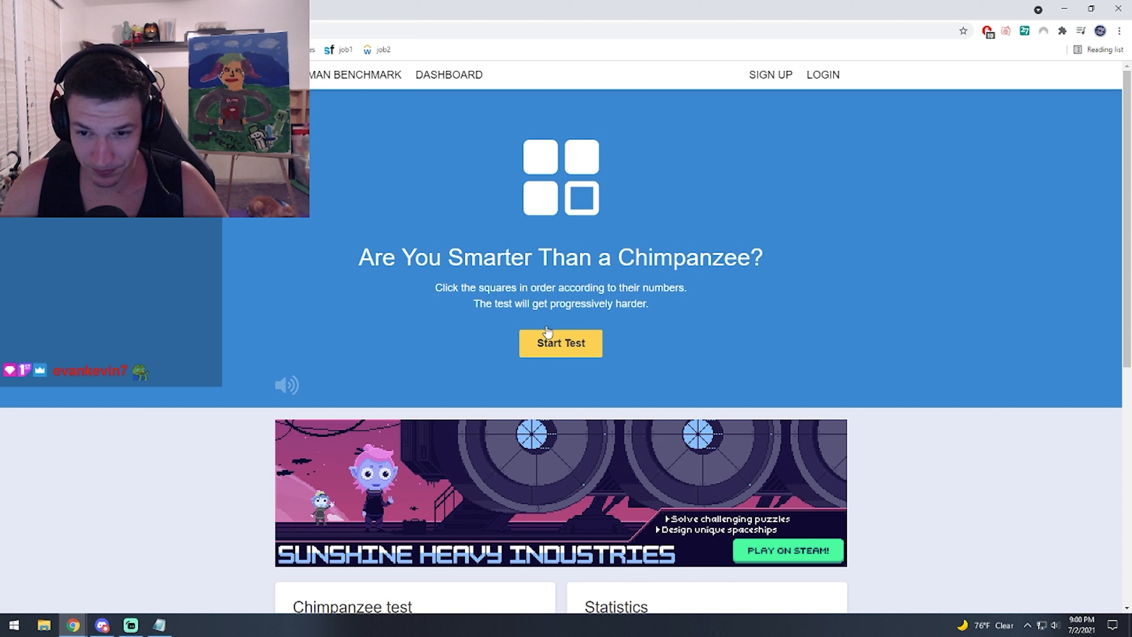
left_click(560, 342)
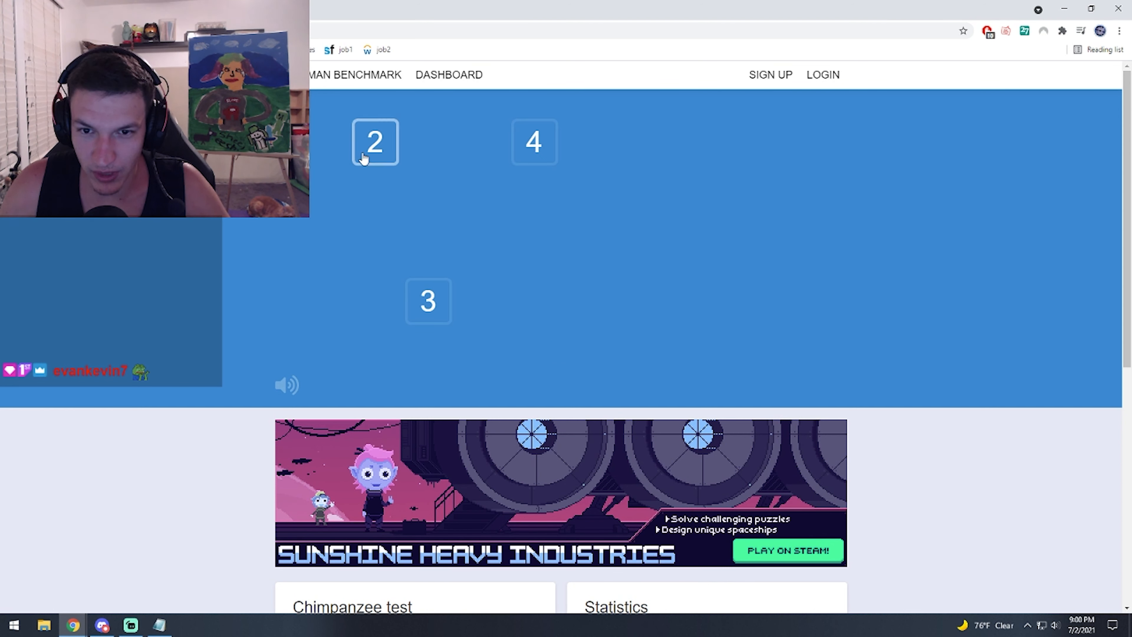
left_click(374, 141)
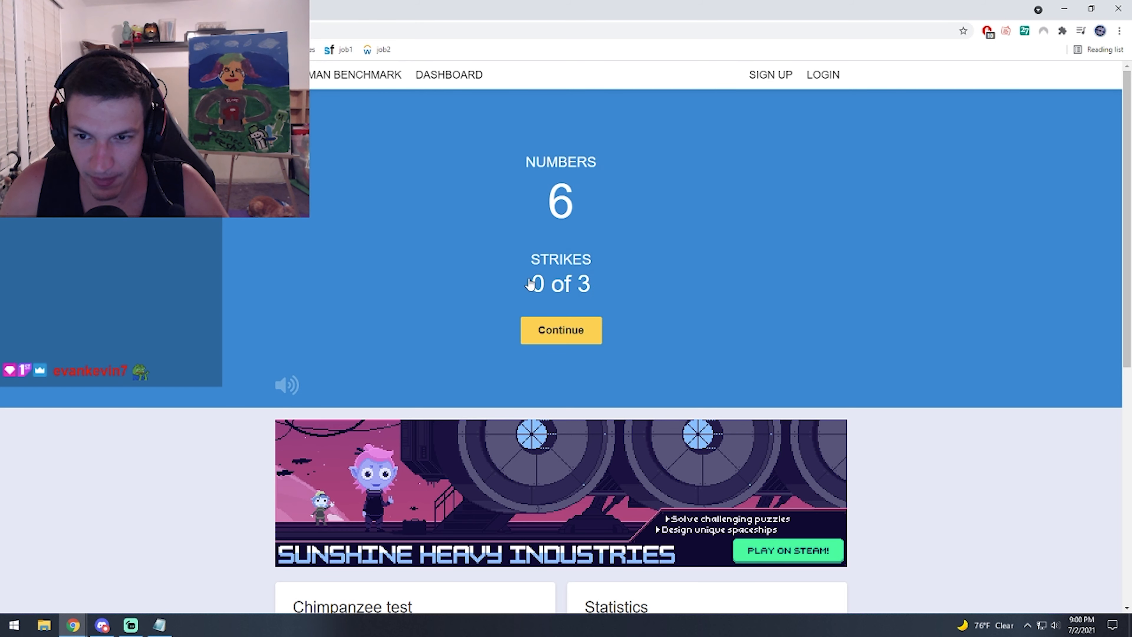
left_click(560, 330)
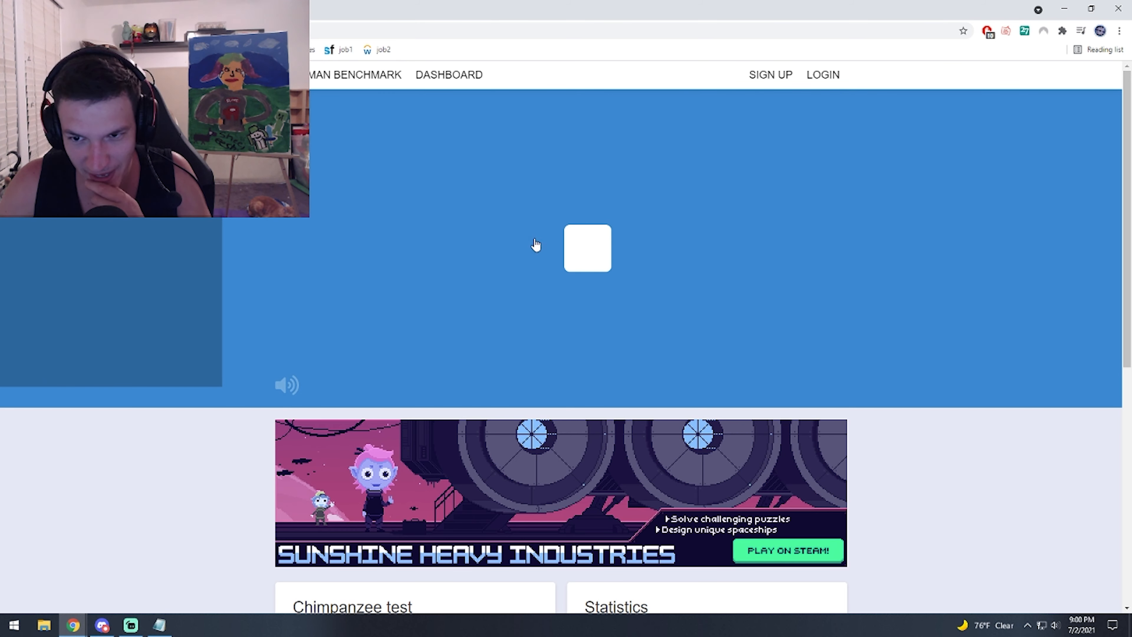
left_click(587, 249)
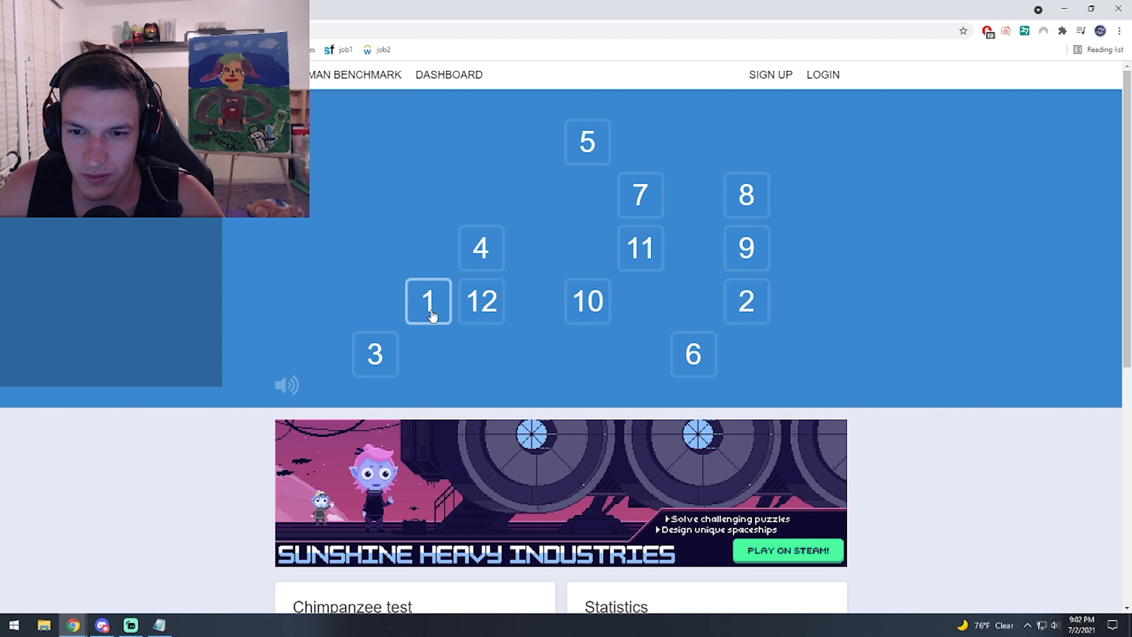
left_click(427, 301)
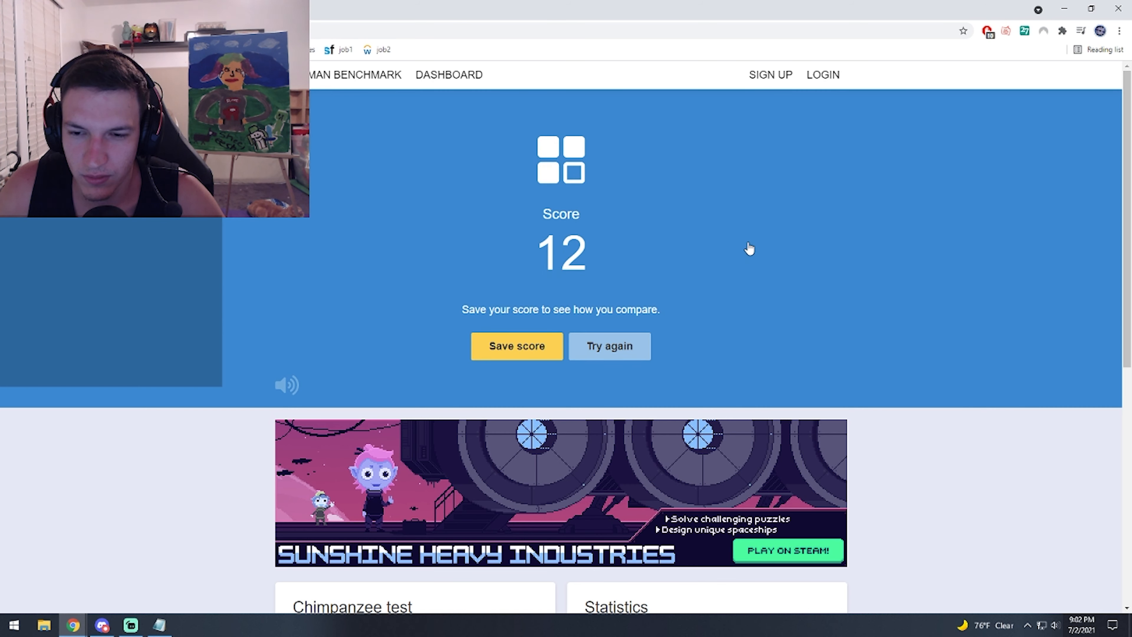
mouse_move(739, 251)
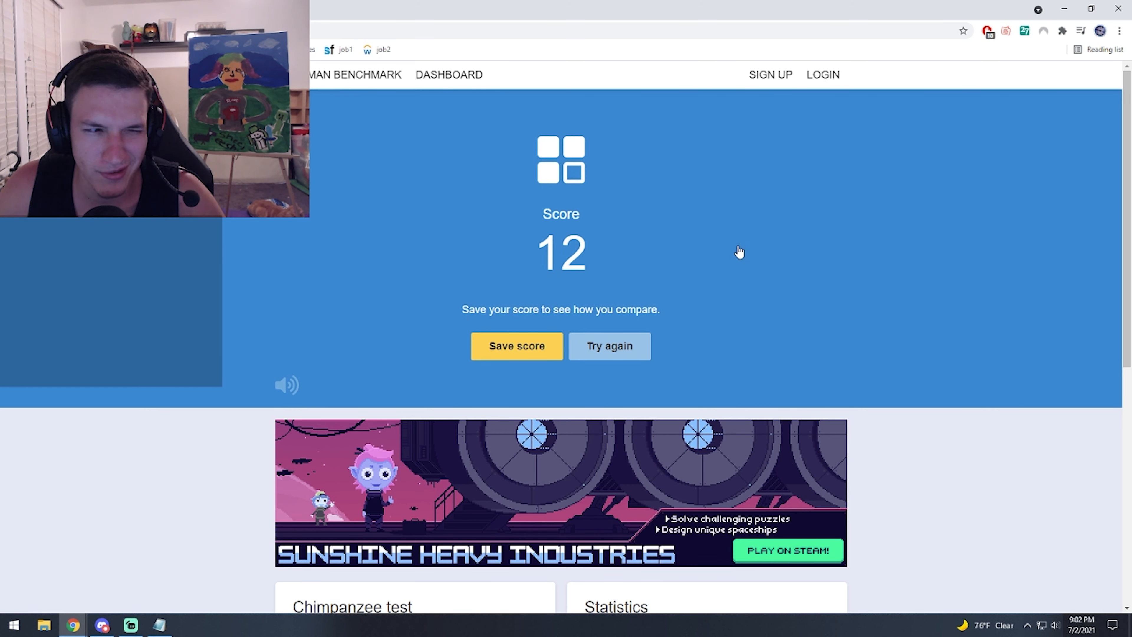
Step: Return to the Human Benchmark home page and go to the Visual Memory test
scroll("down", 3)
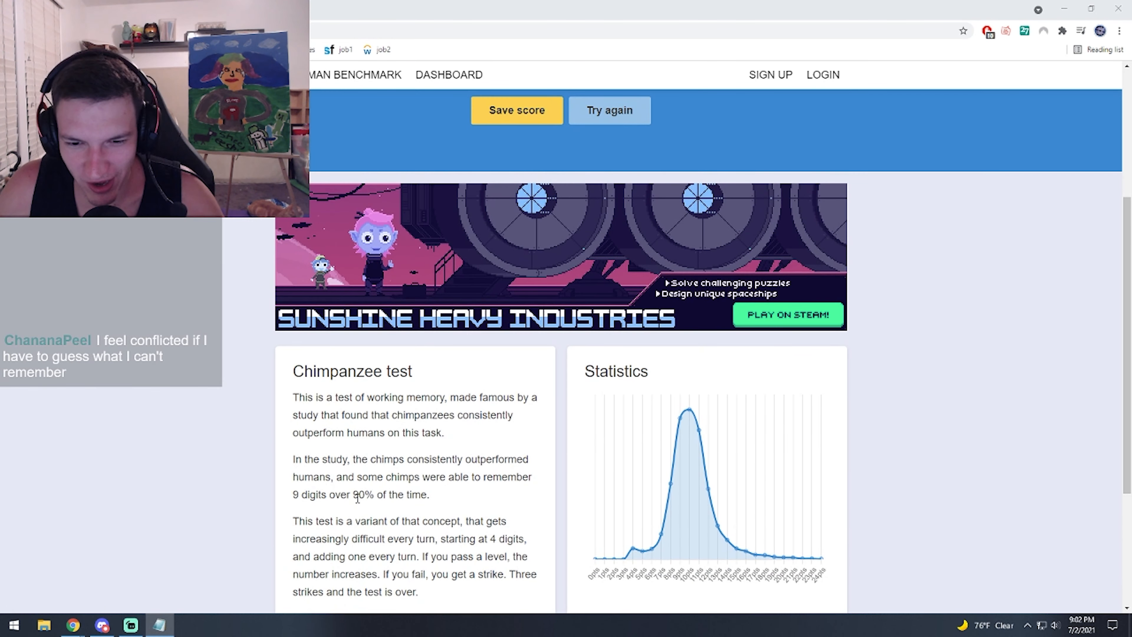
left_click(353, 74)
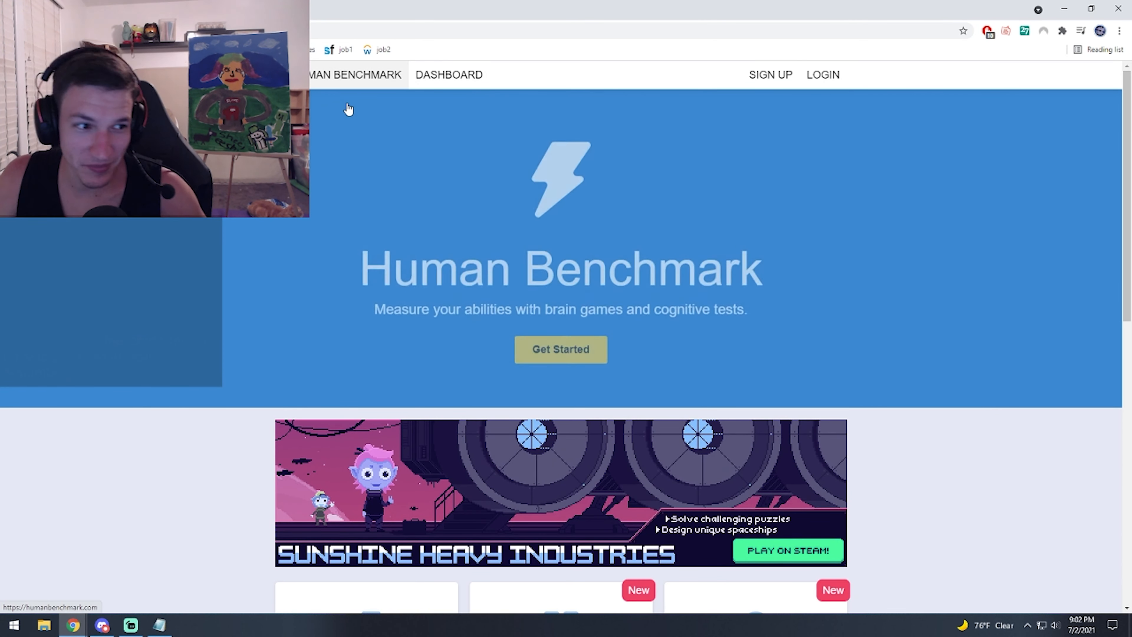
scroll("down", 3)
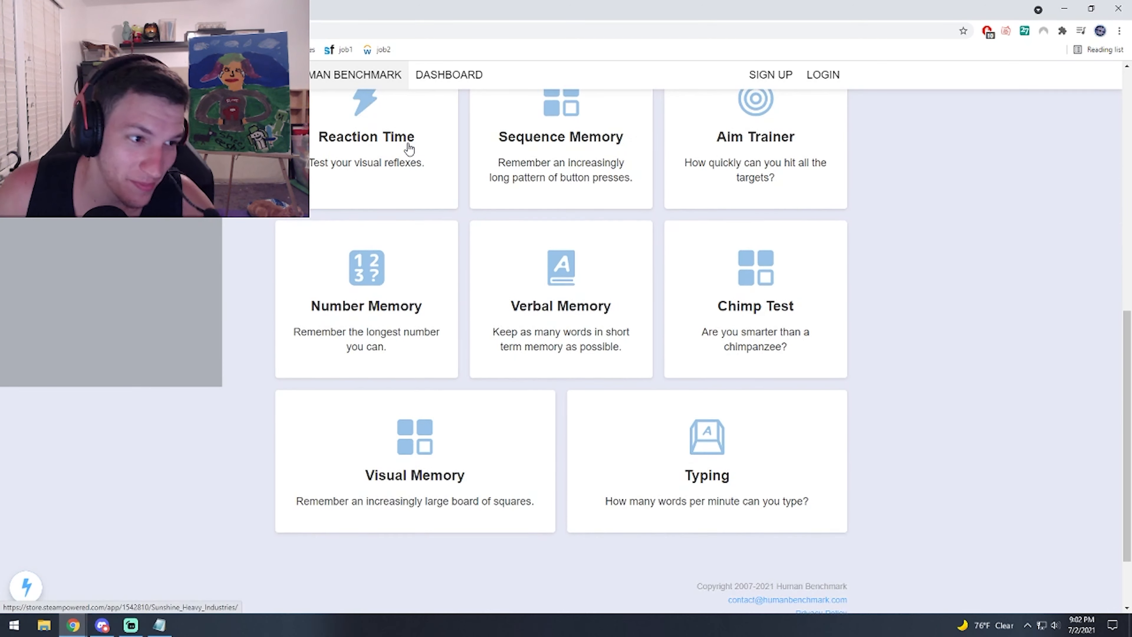
scroll("down", 3)
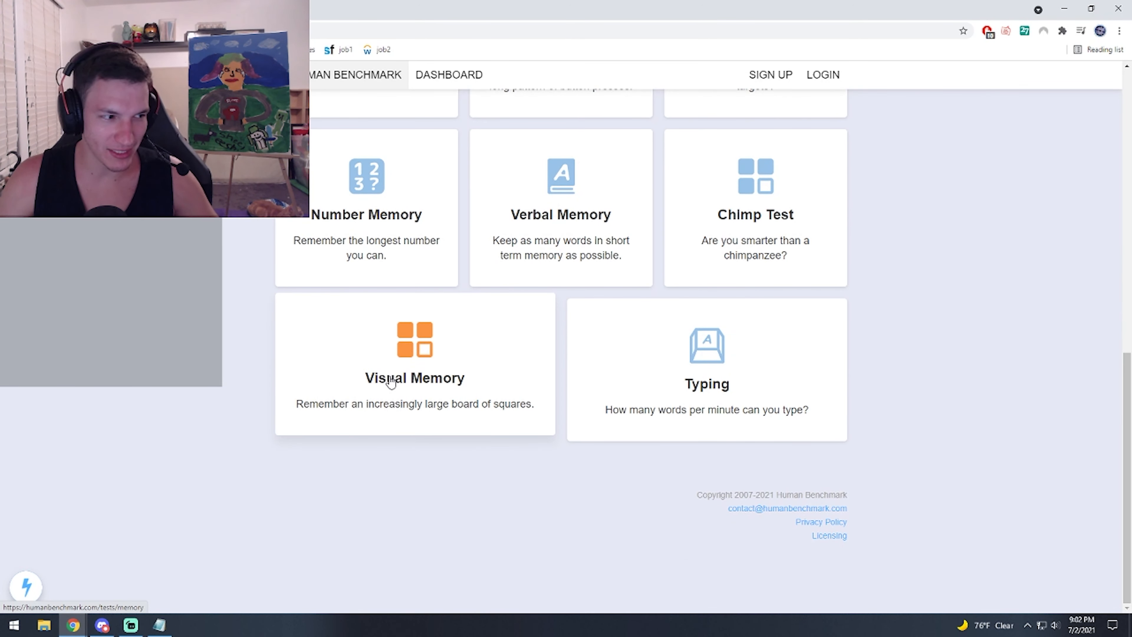
left_click(415, 364)
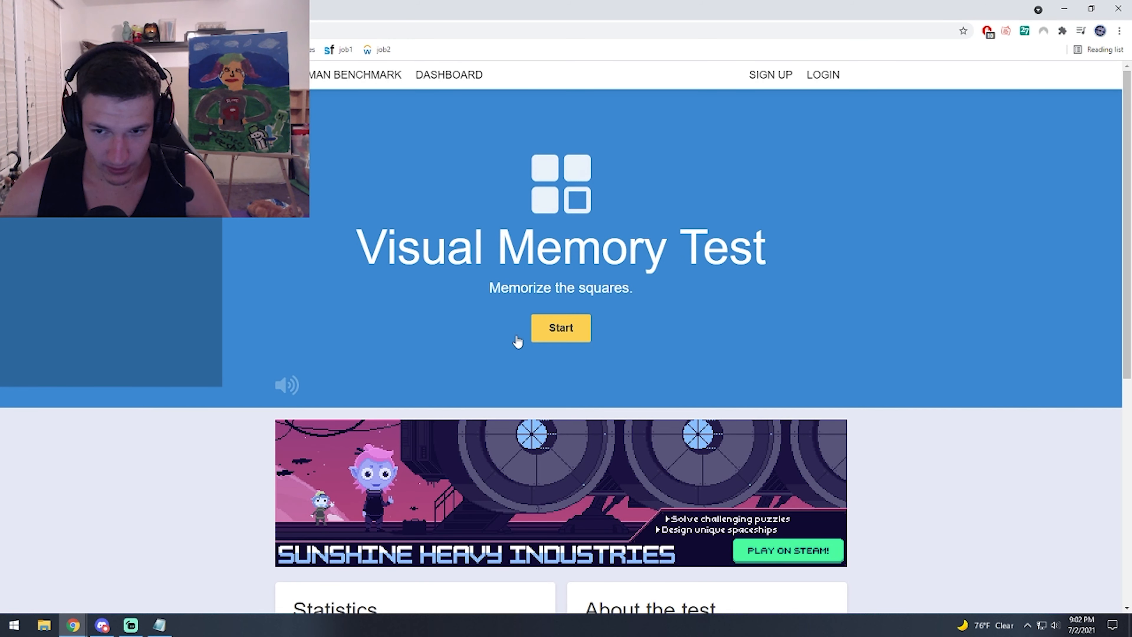
Step: Play Visual Memory, picking the flashed tiles each level until lives run out at Level 12, then view the statistics
left_click(560, 328)
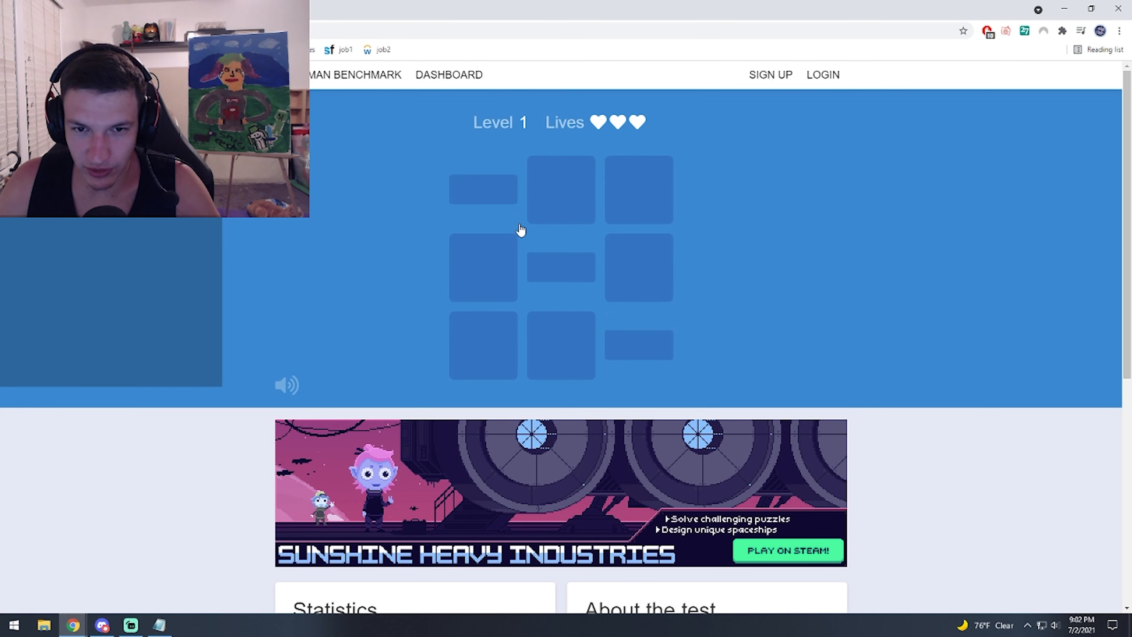
left_click(483, 268)
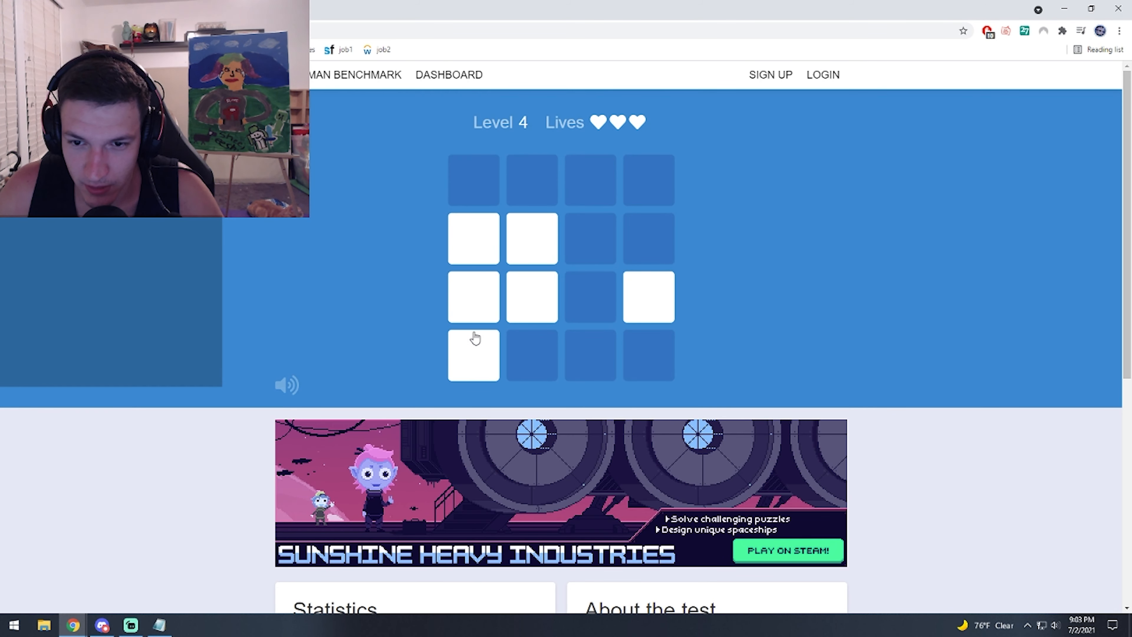
left_click(531, 297)
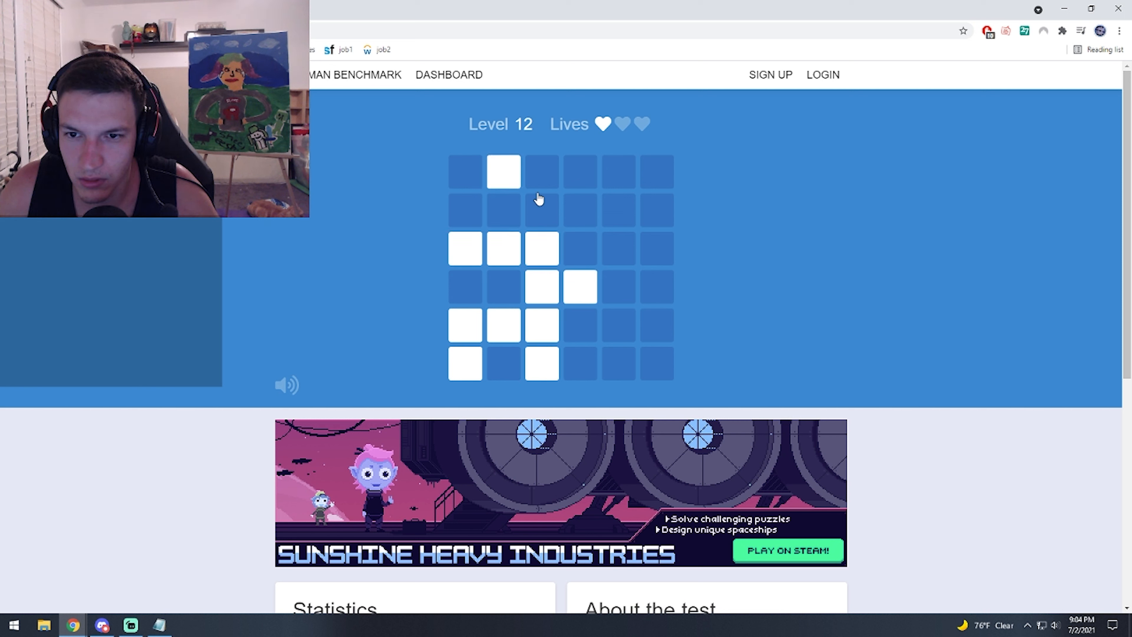
left_click(541, 210)
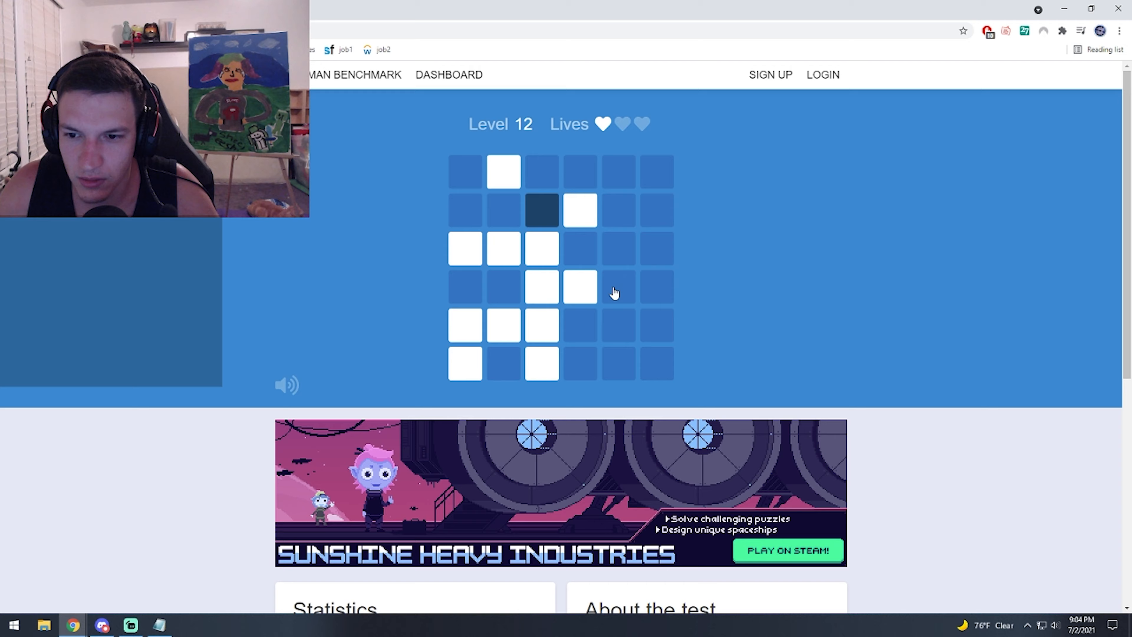
left_click(577, 210)
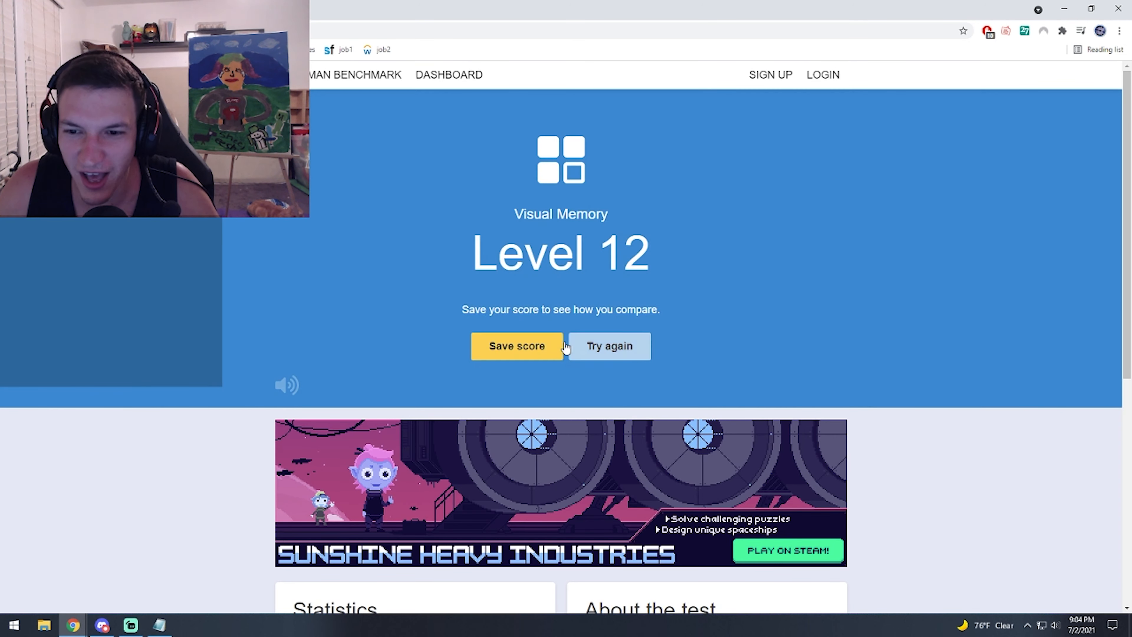
scroll("down", 3)
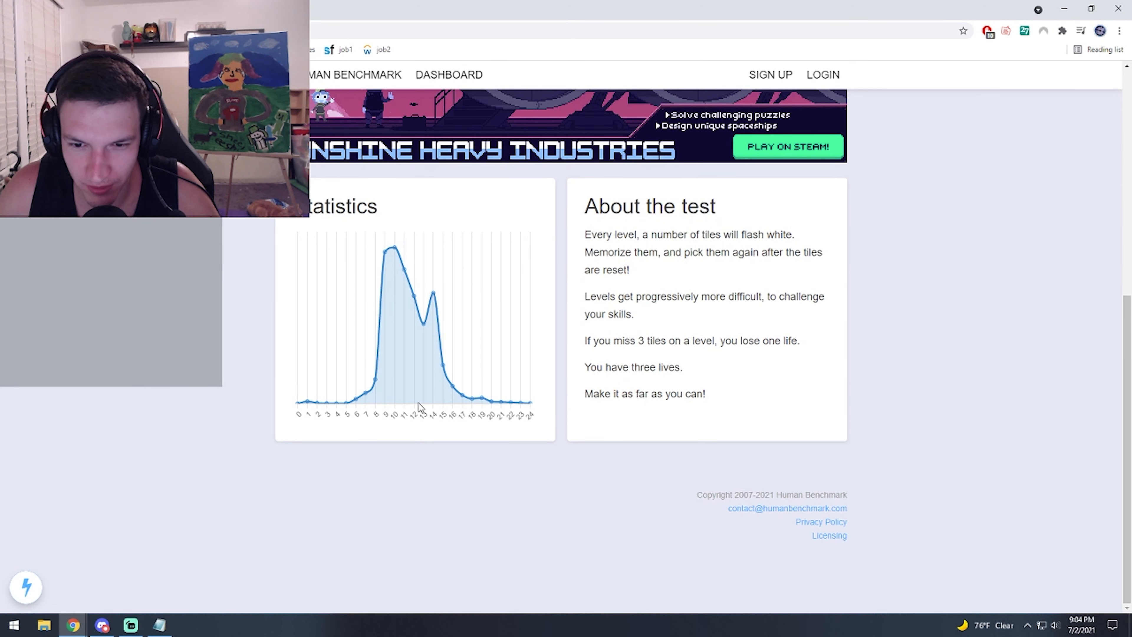